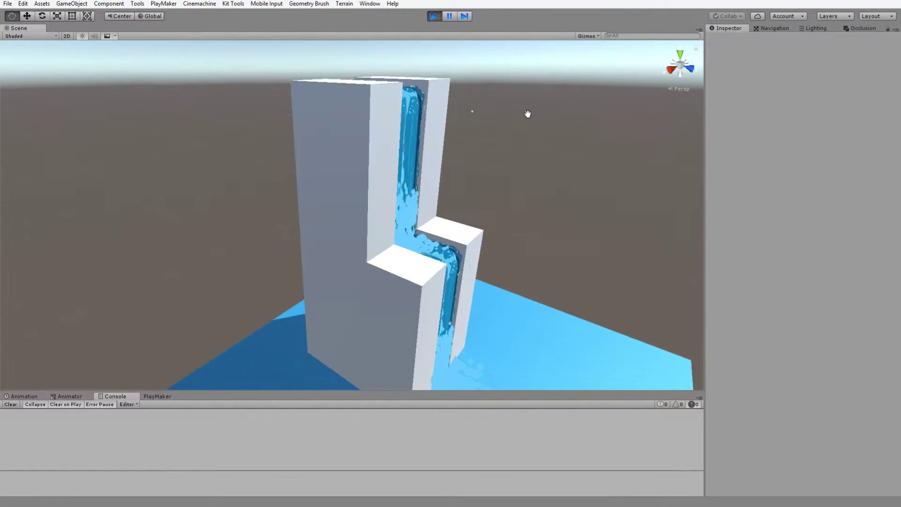
Step: Orbit to face the waterfall, then scroll through the Zelda Water Shader thread's replies and node network example
{"action": "left_click_drag", "start_coordinate": [527, 114], "coordinate": [509, 121]}
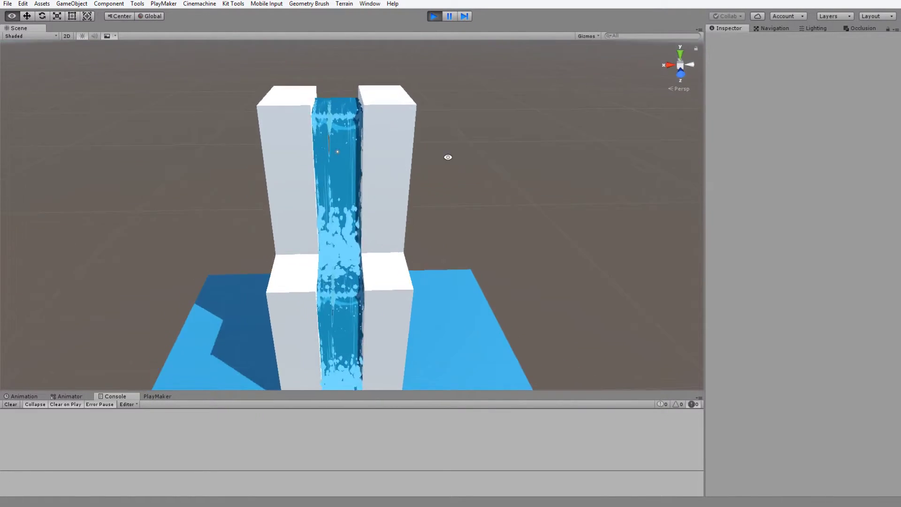
{"action": "left_click_drag", "start_coordinate": [448, 157], "coordinate": [508, 160]}
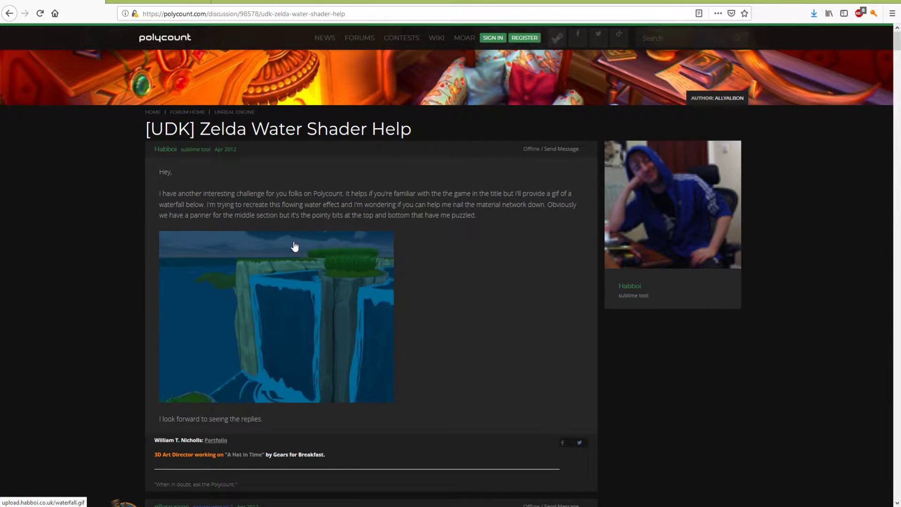
{"action": "mouse_move", "coordinate": [338, 298]}
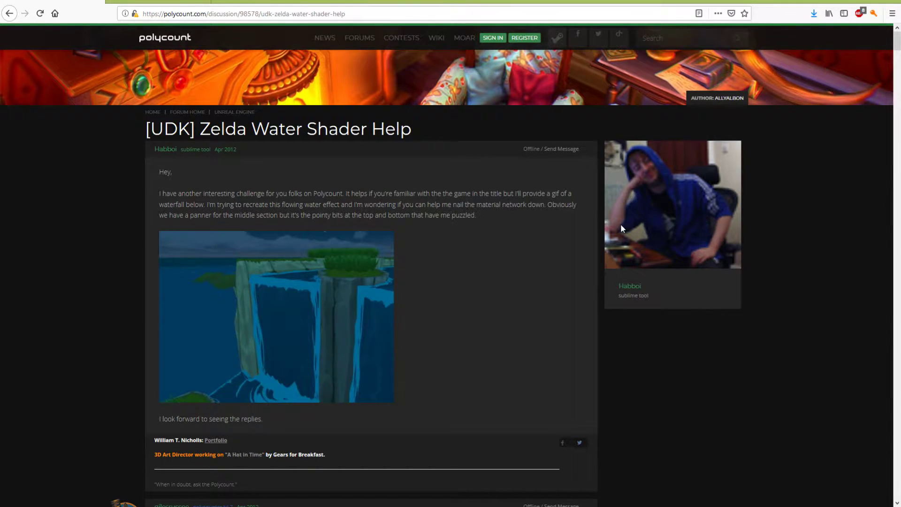
{"action": "scroll", "scroll_direction": "down", "scroll_amount": 3}
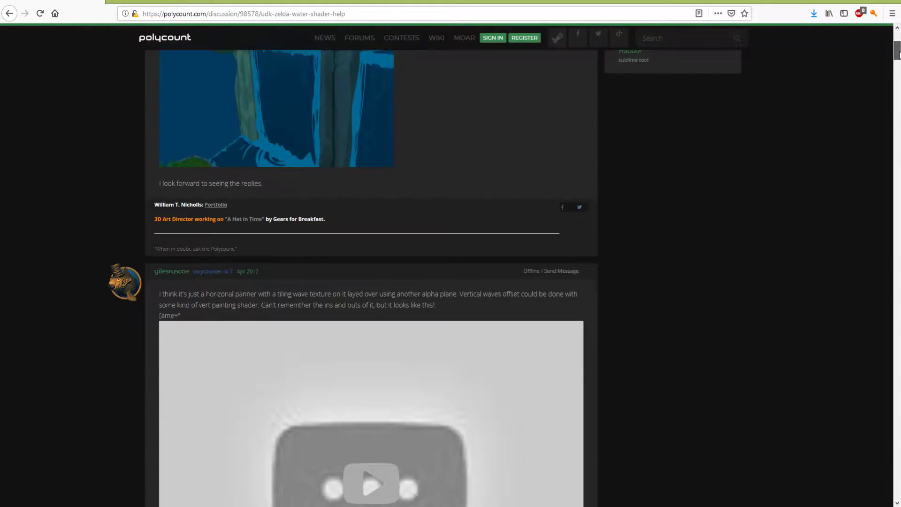
{"action": "scroll", "scroll_direction": "down", "scroll_amount": 3}
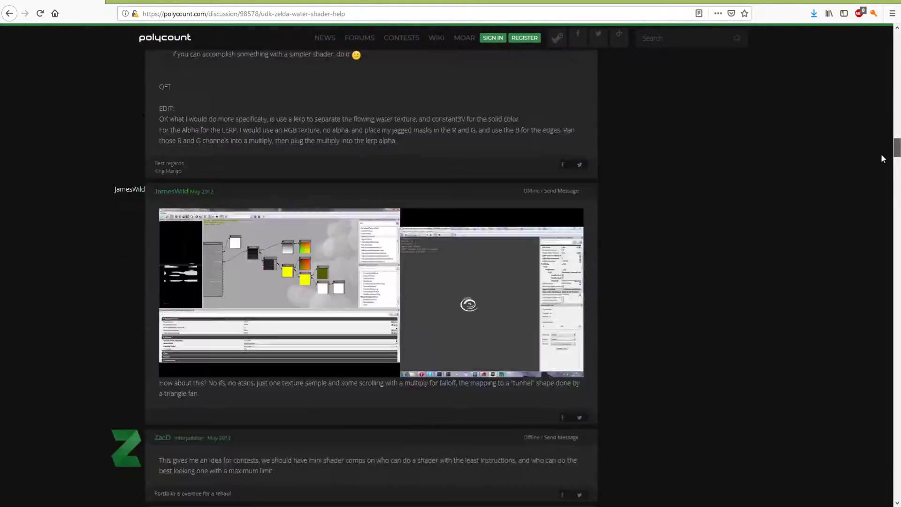
{"action": "scroll", "scroll_direction": "up", "scroll_amount": 3}
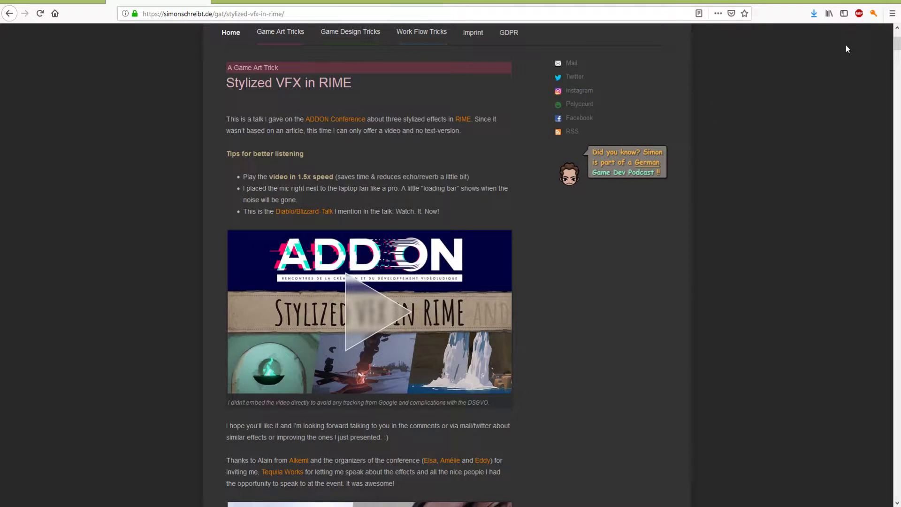
Step: Scroll the Stylized VFX in RIME article down through its updates to the Update 13 waterfall video
{"action": "scroll", "scroll_direction": "up", "scroll_amount": 3}
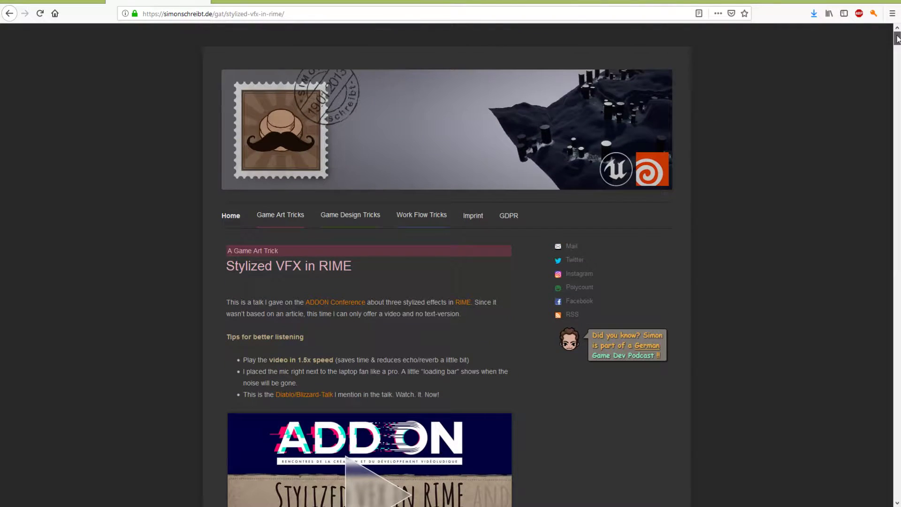
{"action": "mouse_move", "coordinate": [632, 350]}
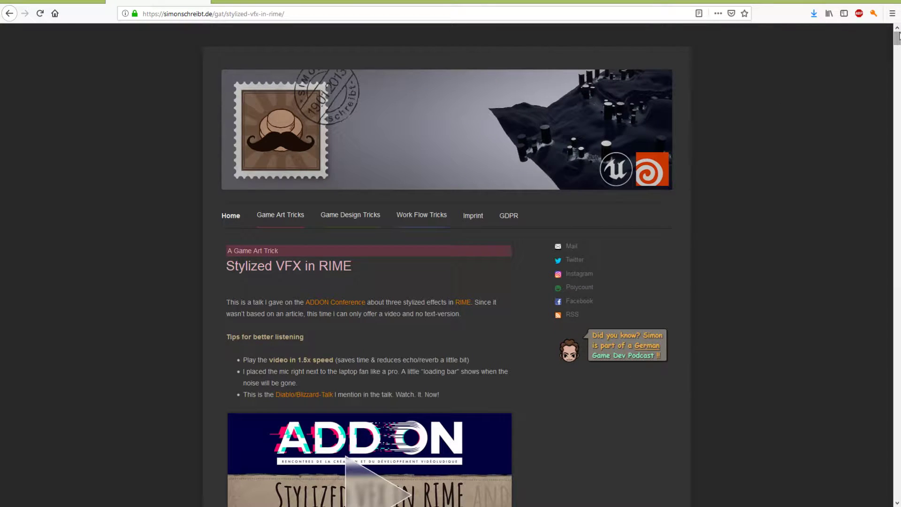
{"action": "mouse_move", "coordinate": [816, 112]}
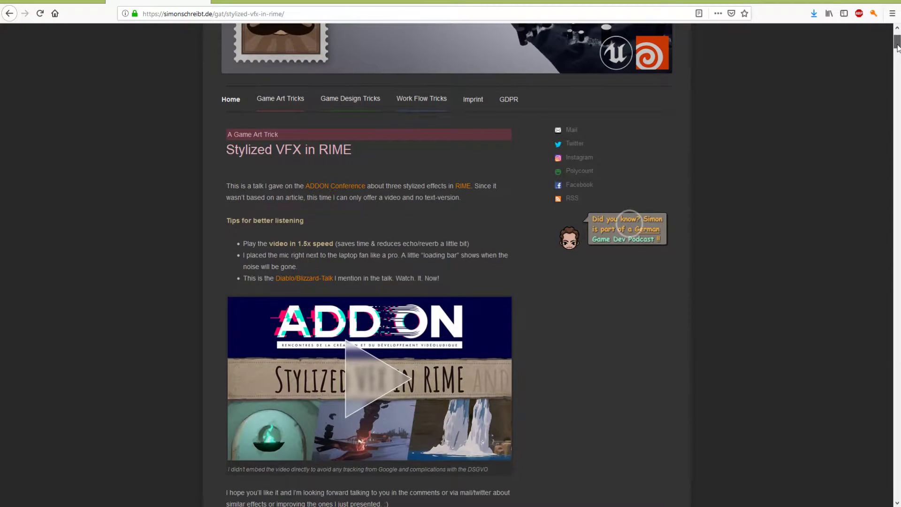
{"action": "scroll", "scroll_direction": "down", "scroll_amount": 3}
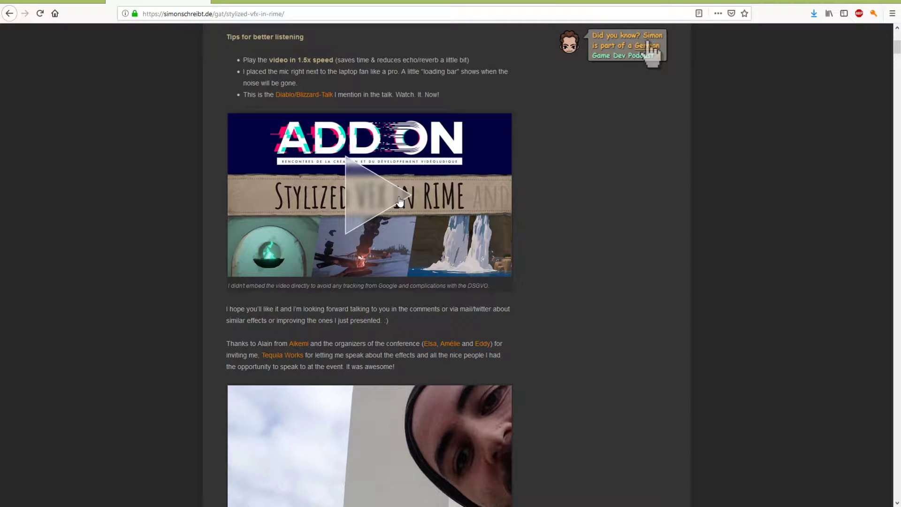
{"action": "mouse_move", "coordinate": [552, 217]}
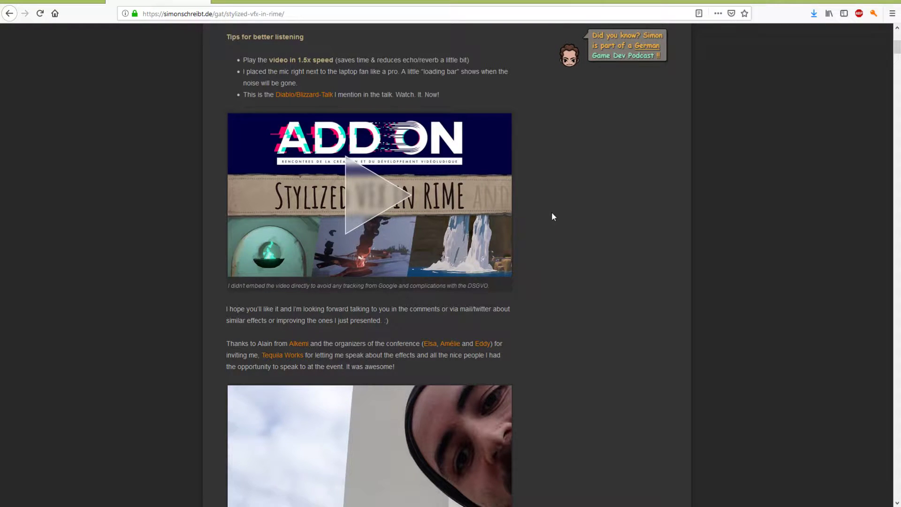
{"action": "scroll", "scroll_direction": "up", "scroll_amount": 3}
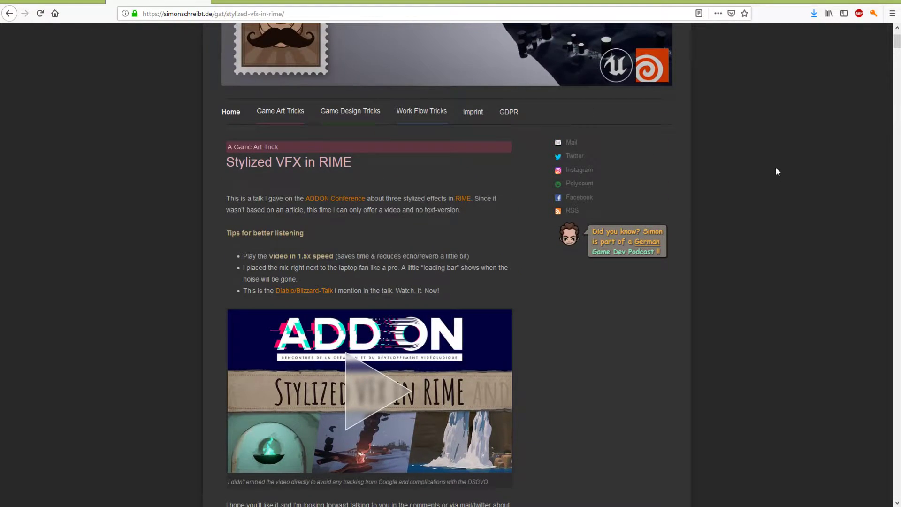
{"action": "scroll", "scroll_direction": "down", "scroll_amount": 3}
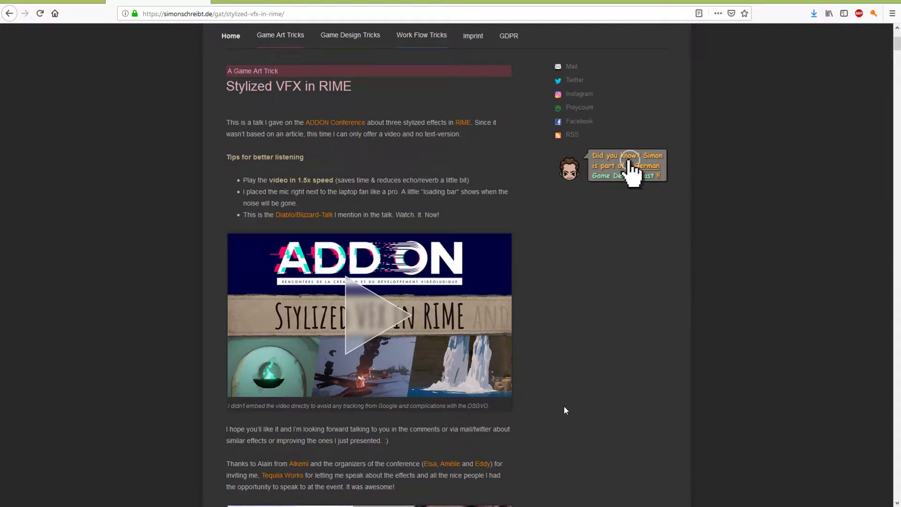
{"action": "mouse_move", "coordinate": [566, 320]}
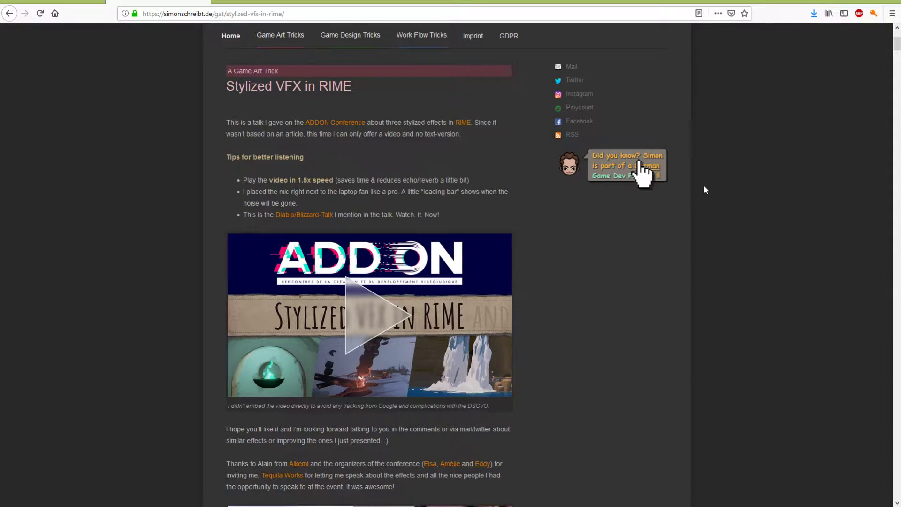
{"action": "mouse_move", "coordinate": [796, 154]}
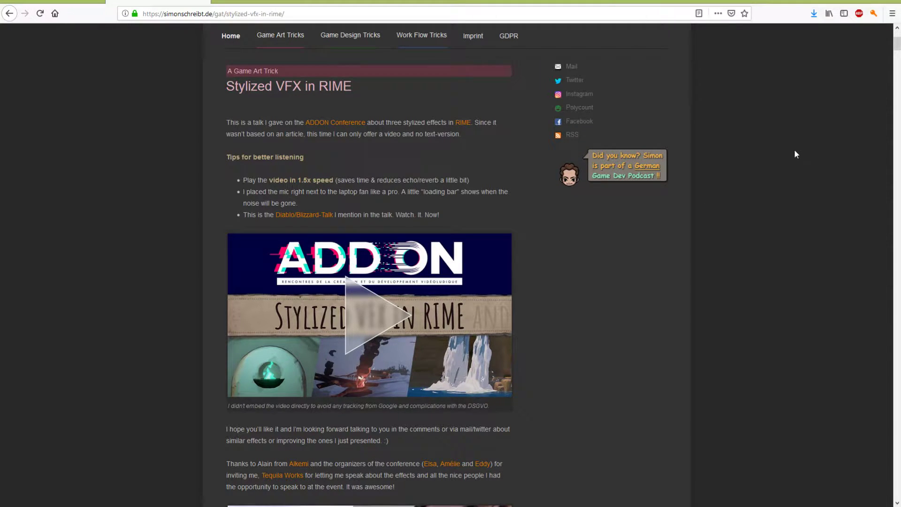
{"action": "mouse_move", "coordinate": [439, 355]}
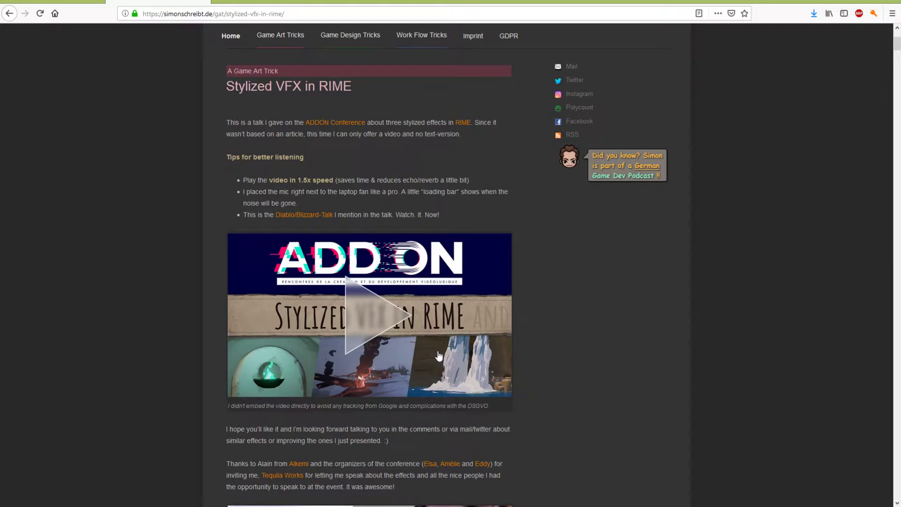
{"action": "scroll", "scroll_direction": "down", "scroll_amount": 3}
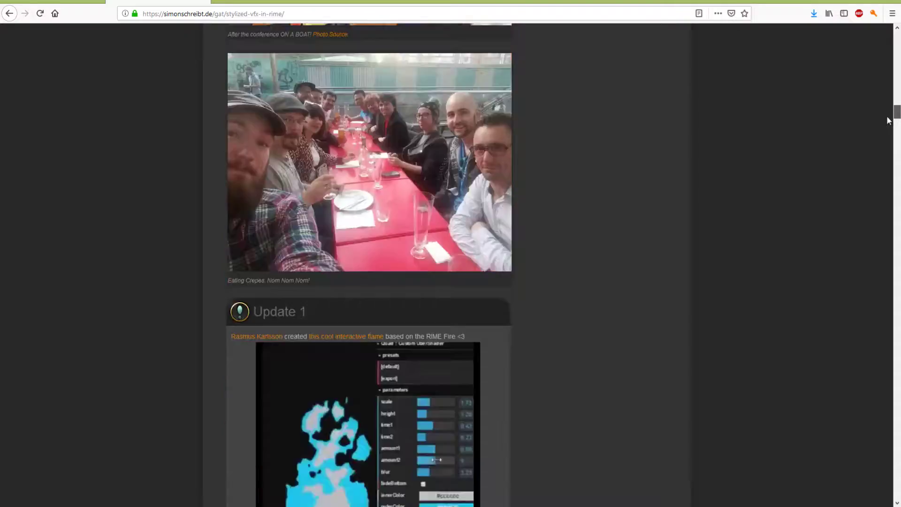
{"action": "scroll", "scroll_direction": "down", "scroll_amount": 3}
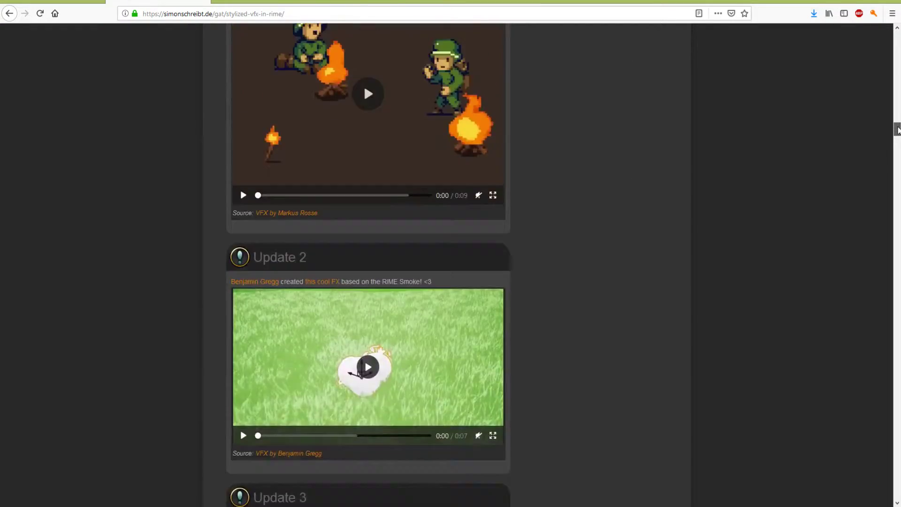
{"action": "scroll", "scroll_direction": "down", "scroll_amount": 3}
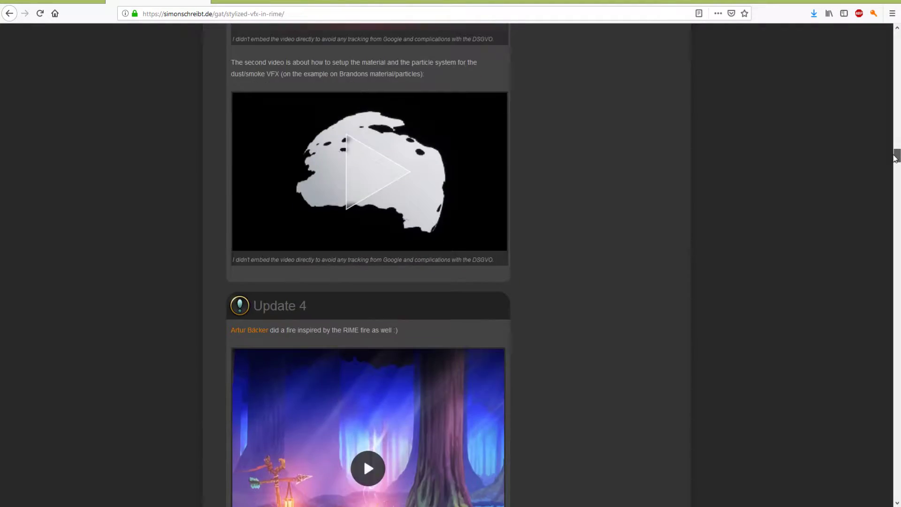
{"action": "scroll", "scroll_direction": "down", "scroll_amount": 3}
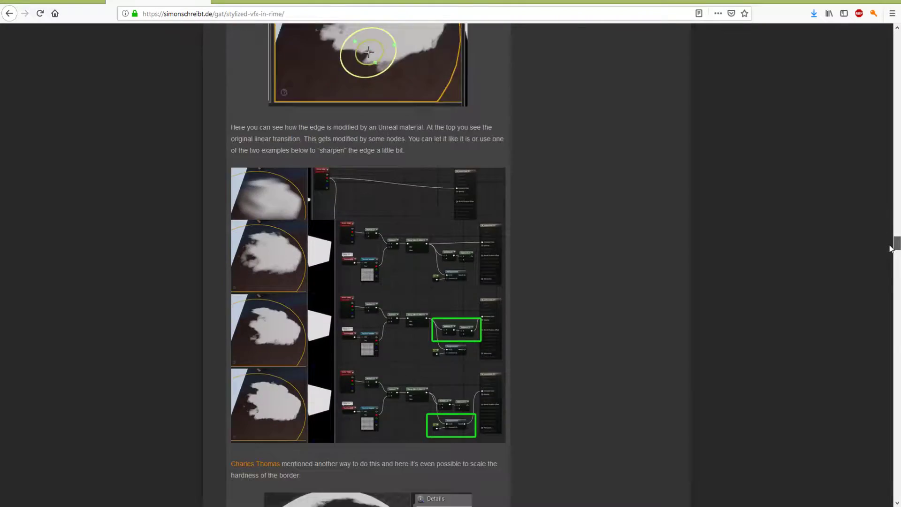
{"action": "scroll", "scroll_direction": "down", "scroll_amount": 3}
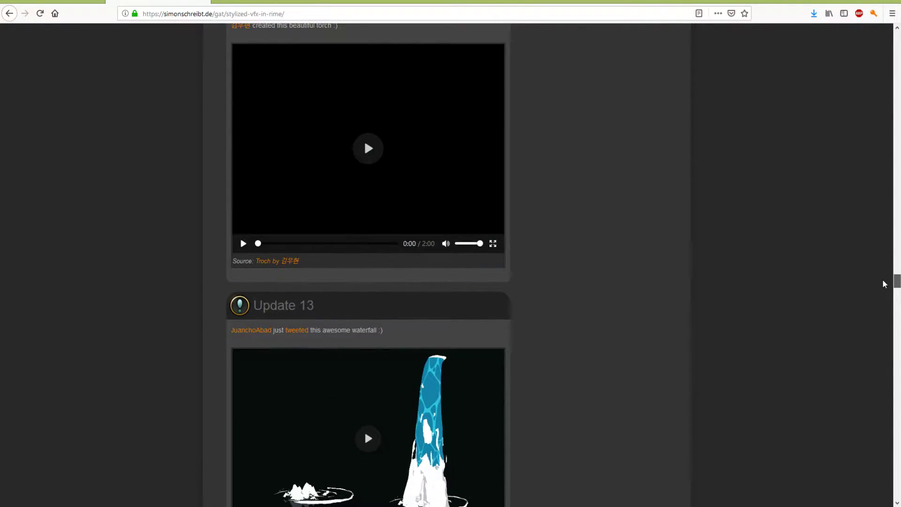
{"action": "scroll", "scroll_direction": "down", "scroll_amount": 3}
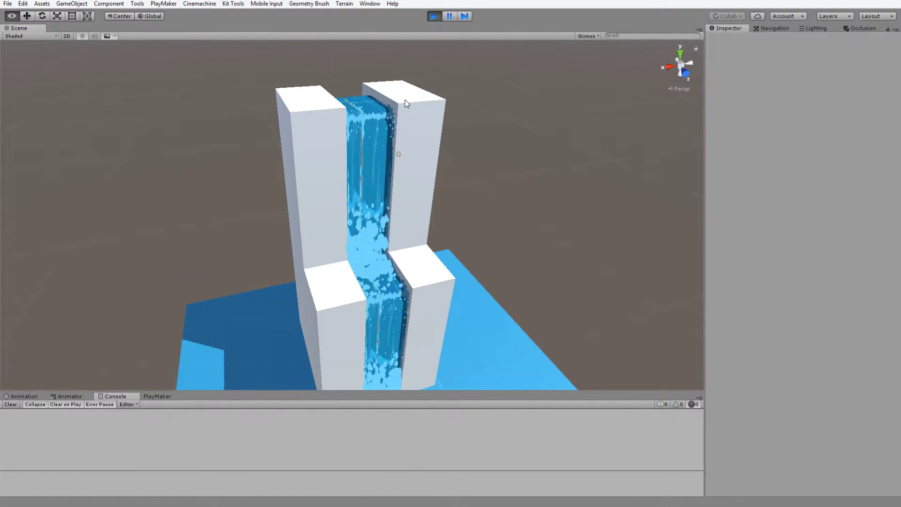
{"action": "mouse_move", "coordinate": [551, 148]}
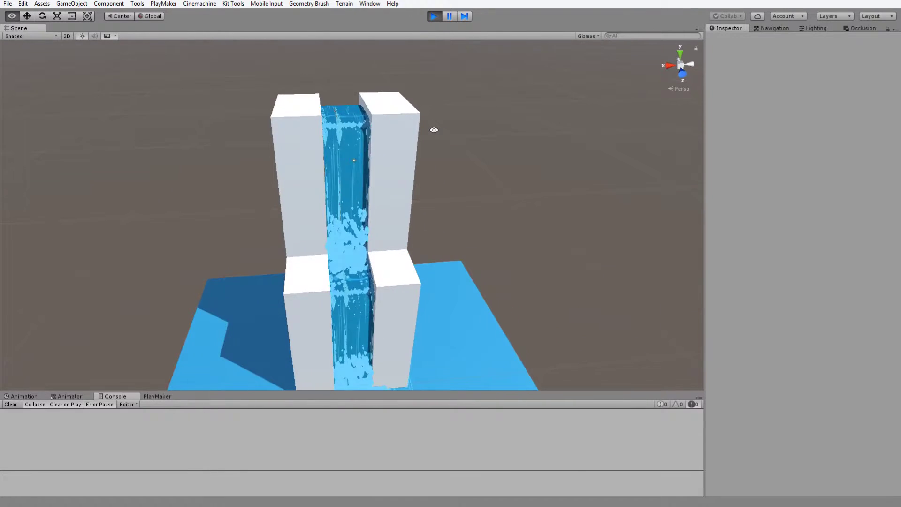
Step: Orbit the Scene view around the running waterfall to watch its flowing water
{"action": "left_click_drag", "start_coordinate": [434, 129], "coordinate": [508, 135]}
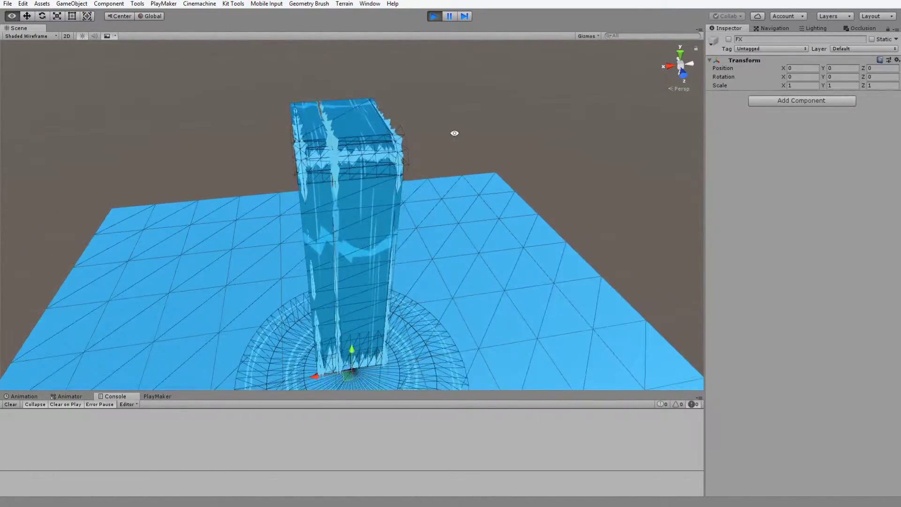
Step: Stop the running scene to review WaterfallPanner02's WaterFallScrolling material and UV Scroll FSM
{"action": "left_click", "coordinate": [433, 16]}
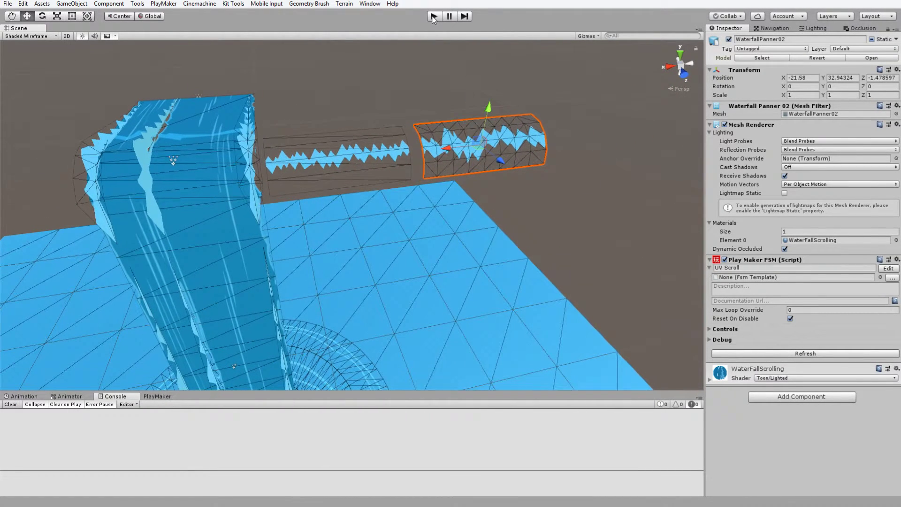
Step: Play the scene to preview both jagged panner strips scrolling beside the water column
{"action": "left_click", "coordinate": [434, 16]}
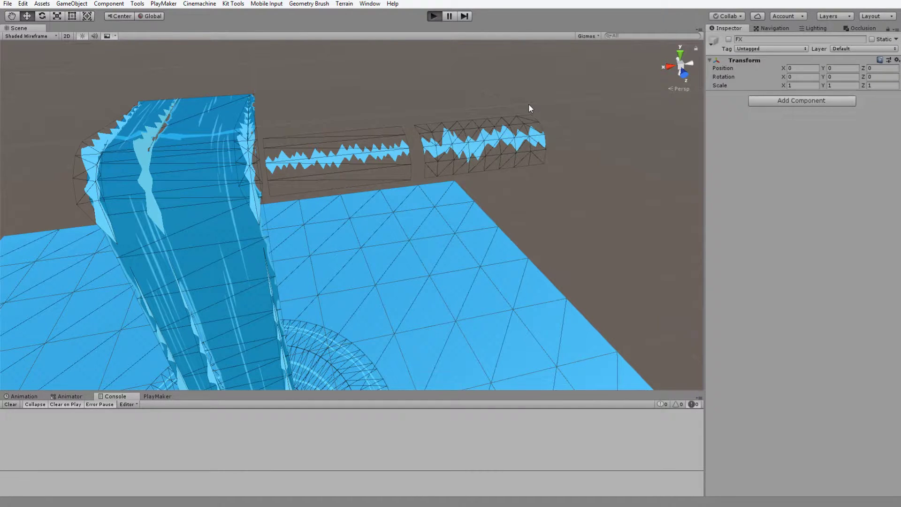
{"action": "mouse_move", "coordinate": [347, 175]}
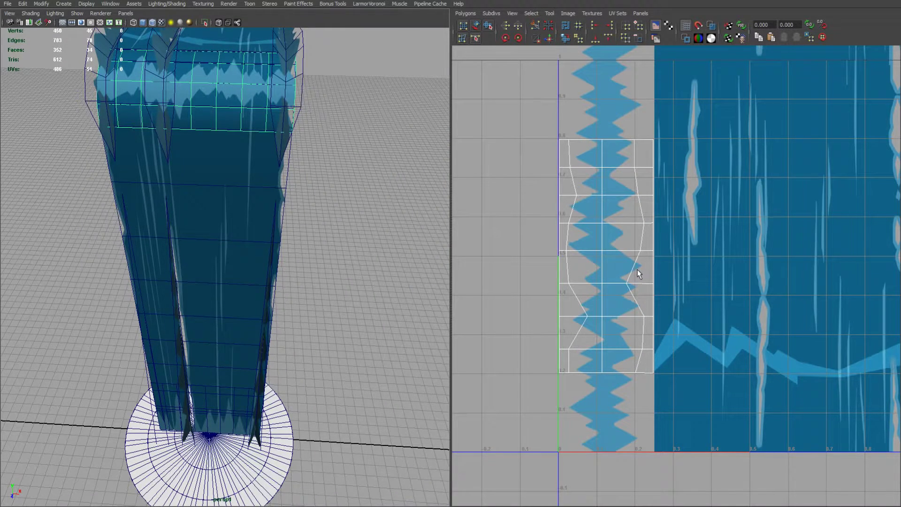
{"action": "mouse_move", "coordinate": [615, 255]}
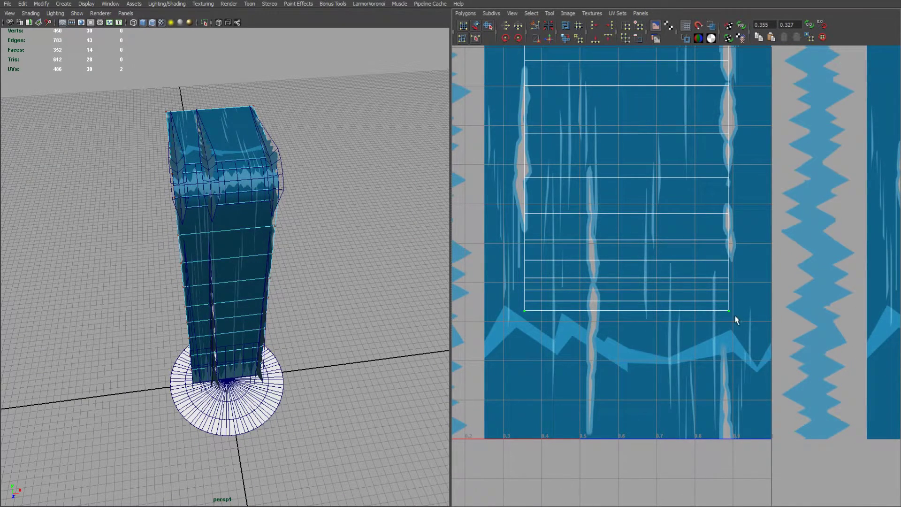
{"action": "mouse_move", "coordinate": [642, 299]}
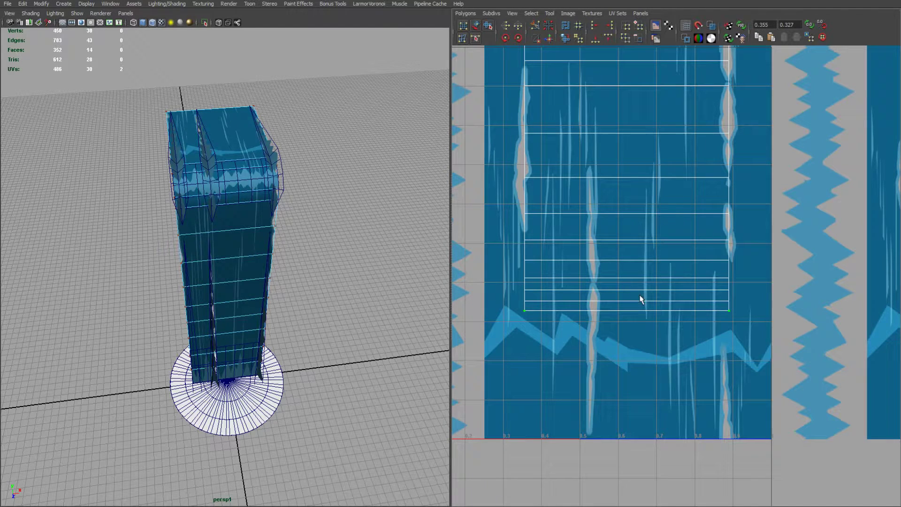
{"action": "mouse_move", "coordinate": [585, 265]}
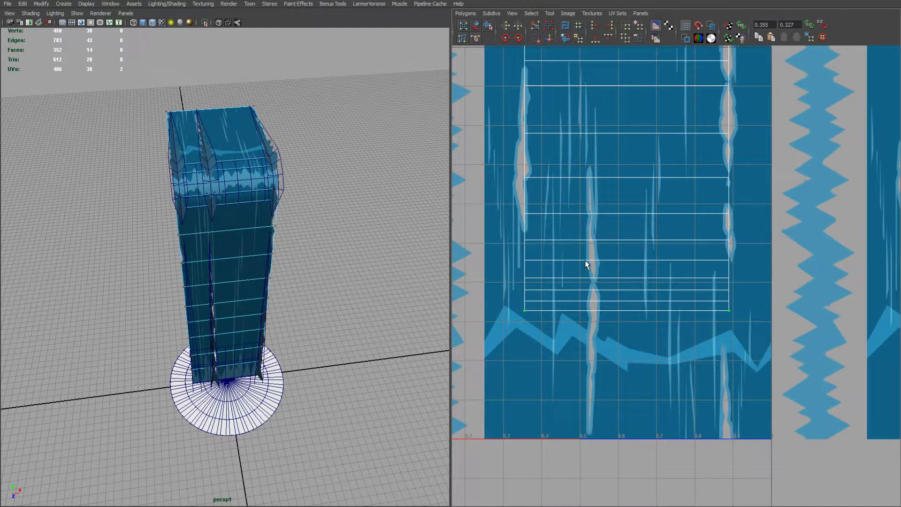
Step: Select the column's UV strip and shift it up along the streaked water texture
{"action": "left_click_drag", "start_coordinate": [586, 264], "coordinate": [677, 241]}
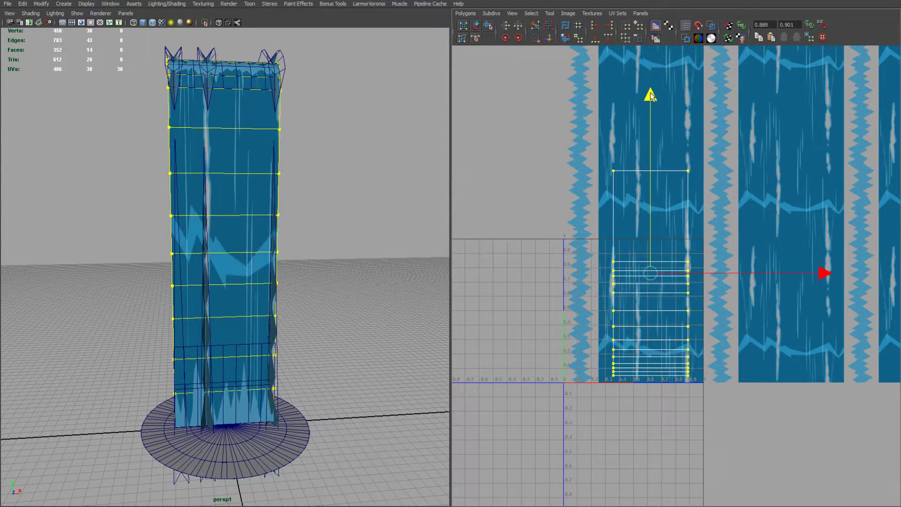
{"action": "left_click_drag", "start_coordinate": [649, 273], "coordinate": [649, 232]}
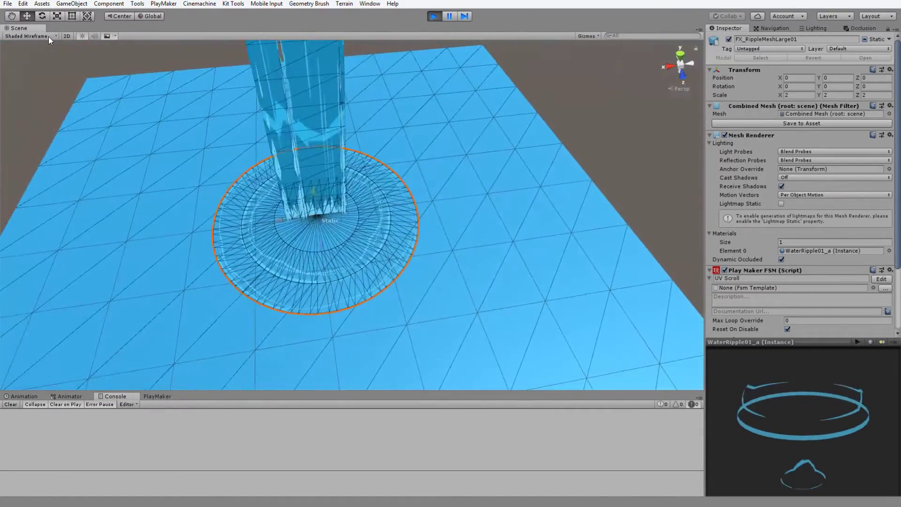
Step: Bring up the Scene view's shading mode list after inspecting FX_RippleMeshLarge01
{"action": "left_click", "coordinate": [29, 36]}
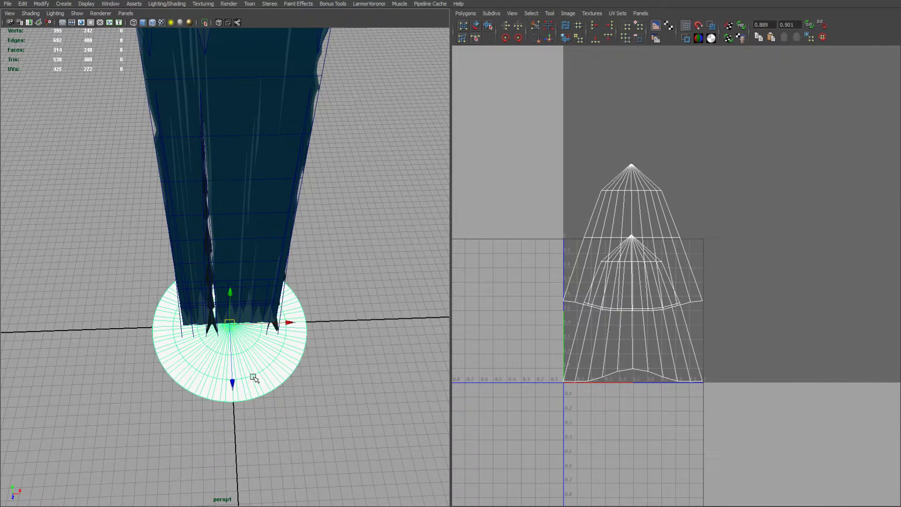
{"action": "mouse_move", "coordinate": [206, 385]}
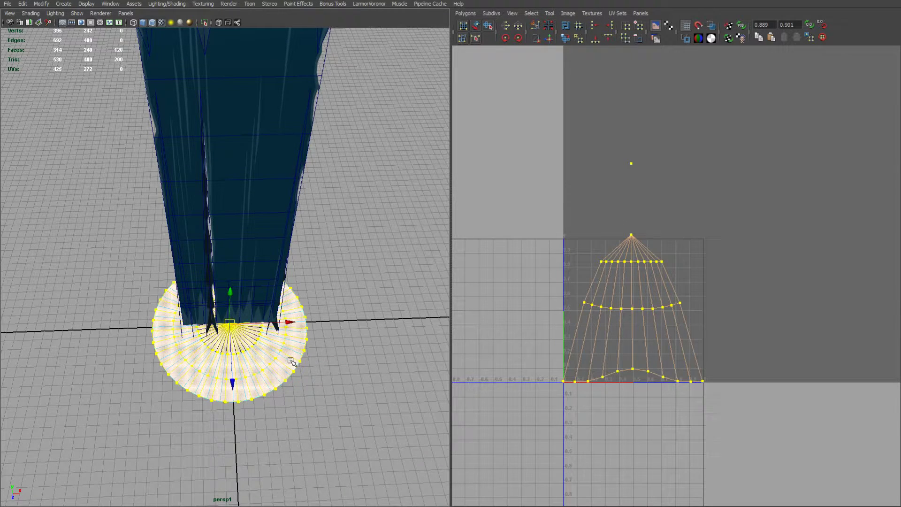
Step: Orbit around the ripple disc and pull back to view the whole waterfall with its fan-shaped UVs
{"action": "left_click_drag", "start_coordinate": [230, 322], "coordinate": [385, 319]}
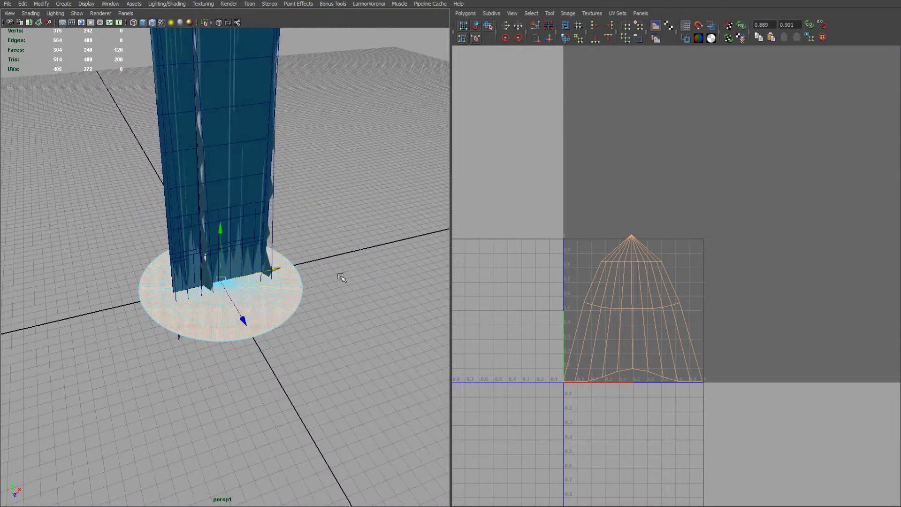
{"action": "left_click_drag", "start_coordinate": [341, 278], "coordinate": [325, 304]}
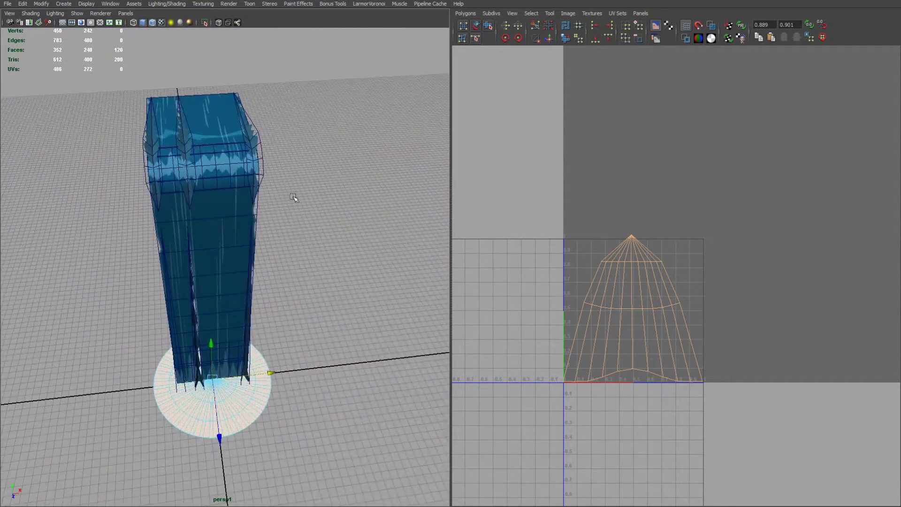
{"action": "left_click_drag", "start_coordinate": [293, 198], "coordinate": [350, 217]}
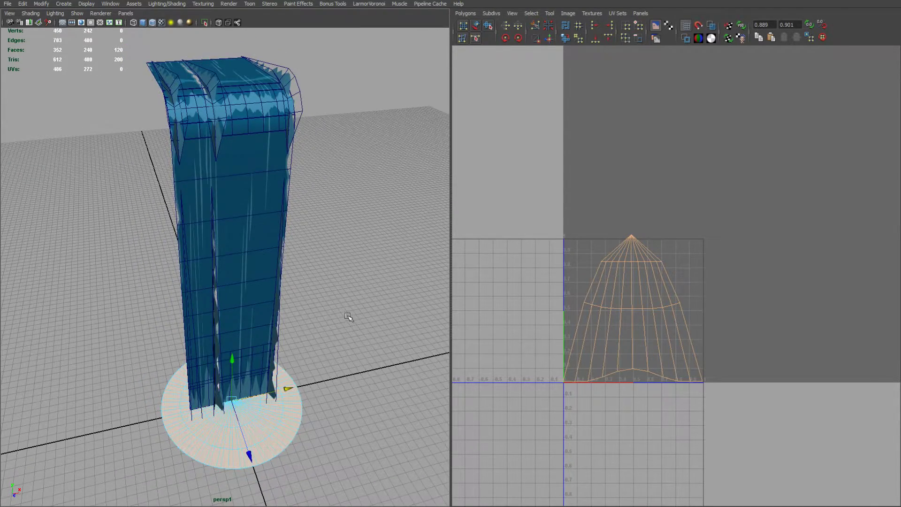
{"action": "left_click_drag", "start_coordinate": [347, 317], "coordinate": [357, 408]}
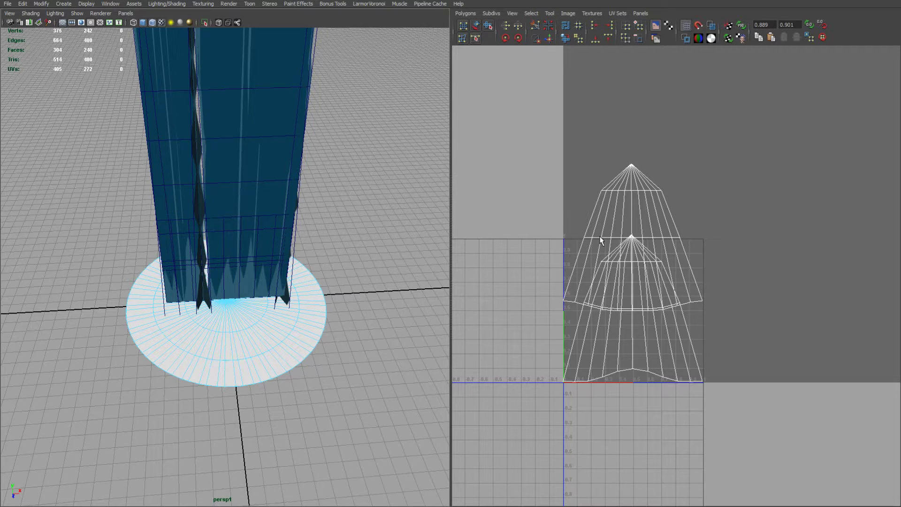
{"action": "left_click", "coordinate": [631, 189]}
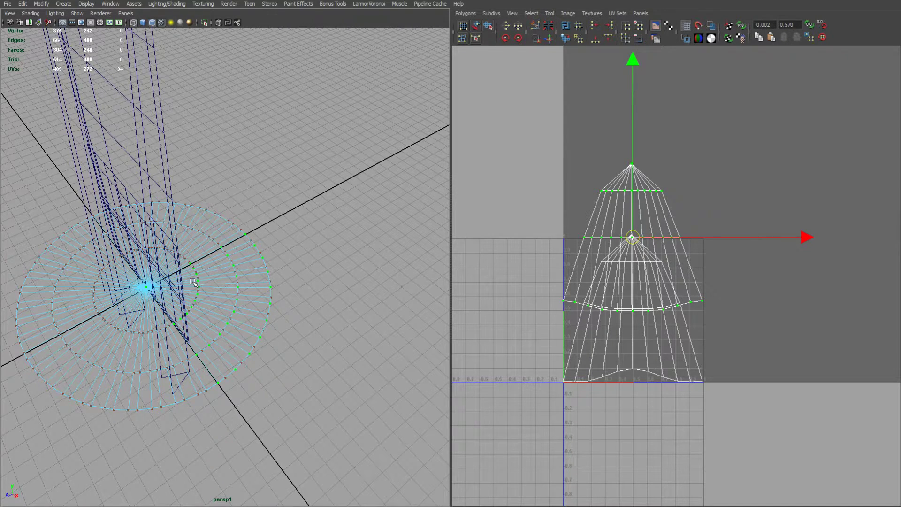
{"action": "mouse_move", "coordinate": [655, 236]}
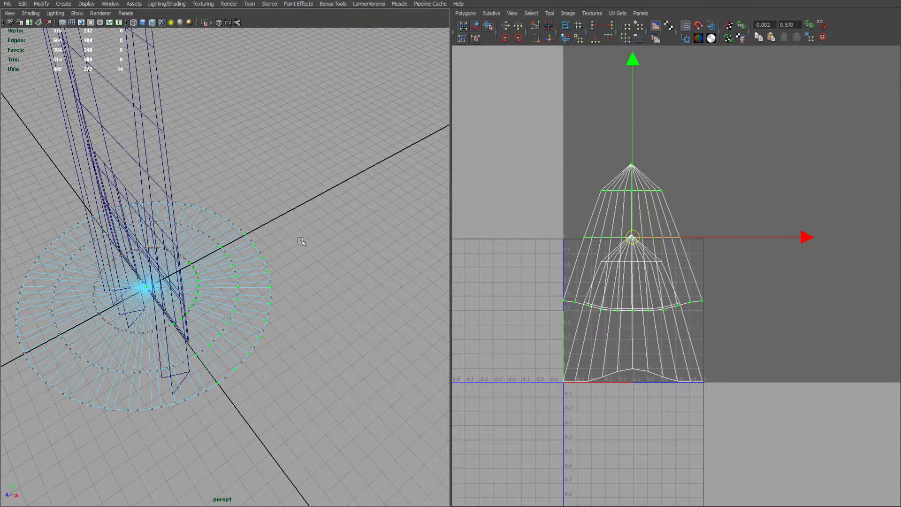
{"action": "mouse_move", "coordinate": [679, 204]}
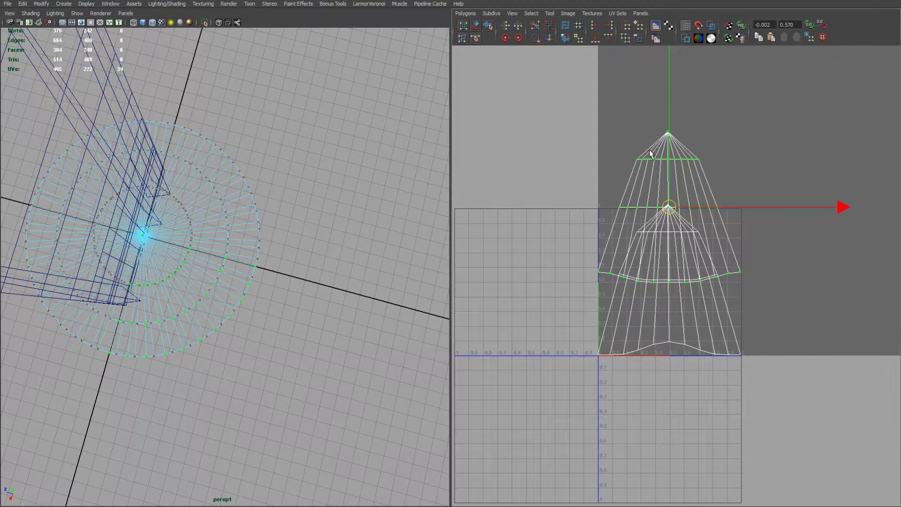
{"action": "mouse_move", "coordinate": [614, 163]}
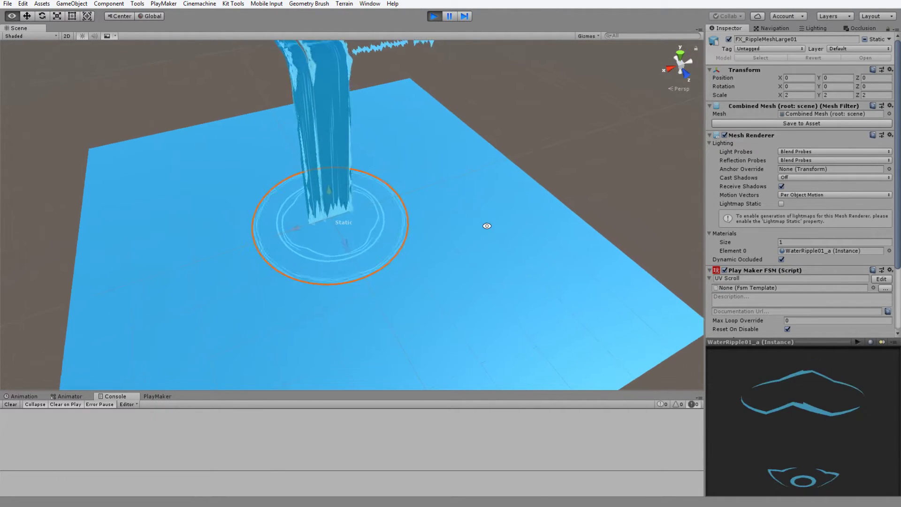
Step: Play and stop the scene to preview the ripple rings spreading at the waterfall base
{"action": "left_click", "coordinate": [434, 16]}
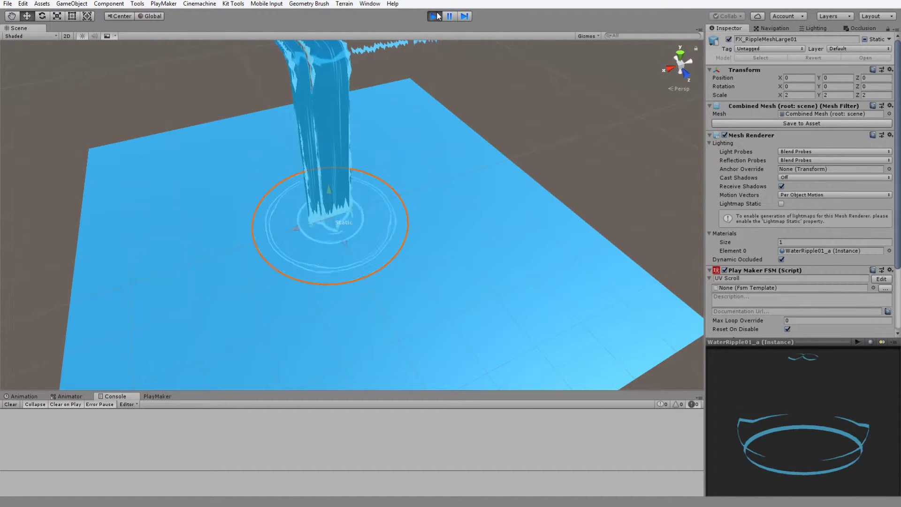
{"action": "left_click", "coordinate": [434, 16]}
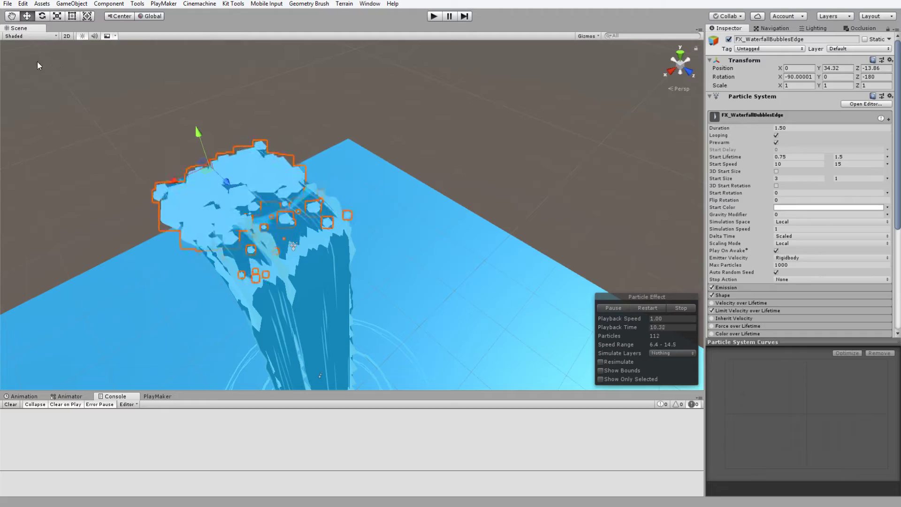
Step: Bring up the Scene view's shading mode options while the bubbles edge particles emit
{"action": "left_click", "coordinate": [30, 36]}
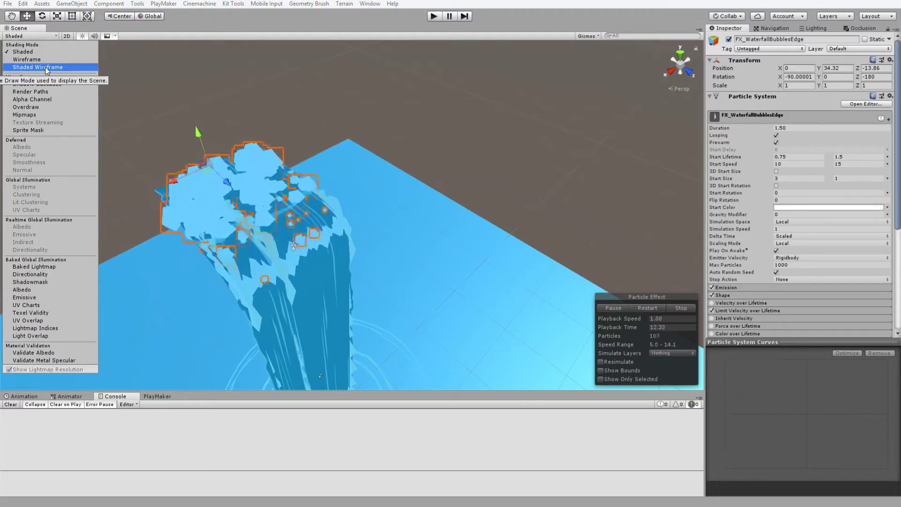
Step: Switch the Scene view to Shaded Wireframe and orbit closer to inspect the spray particles
{"action": "left_click", "coordinate": [38, 68]}
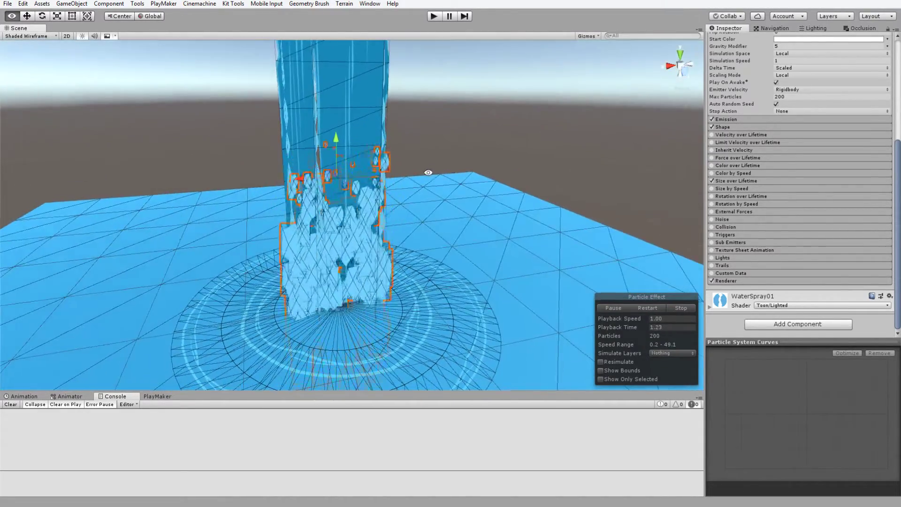
{"action": "left_click_drag", "start_coordinate": [429, 173], "coordinate": [424, 194]}
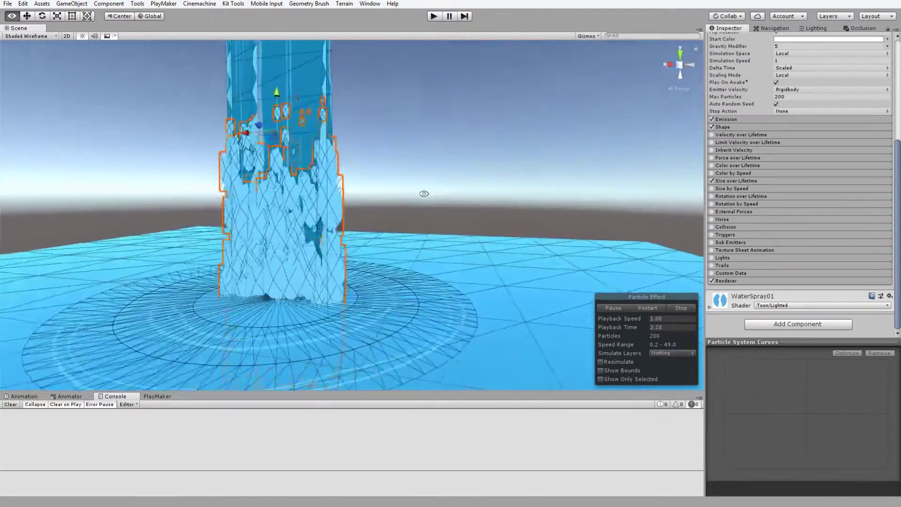
{"action": "left_click", "coordinate": [30, 36]}
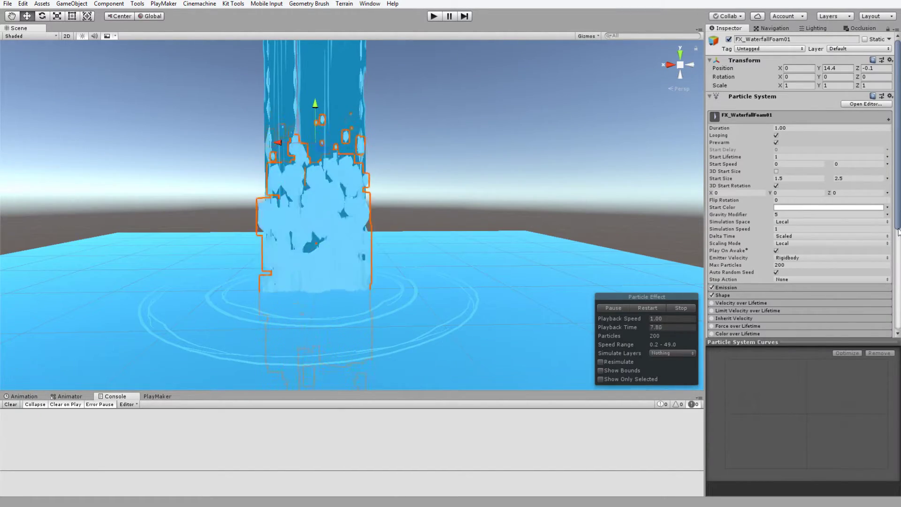
{"action": "scroll", "scroll_direction": "down", "scroll_amount": 3}
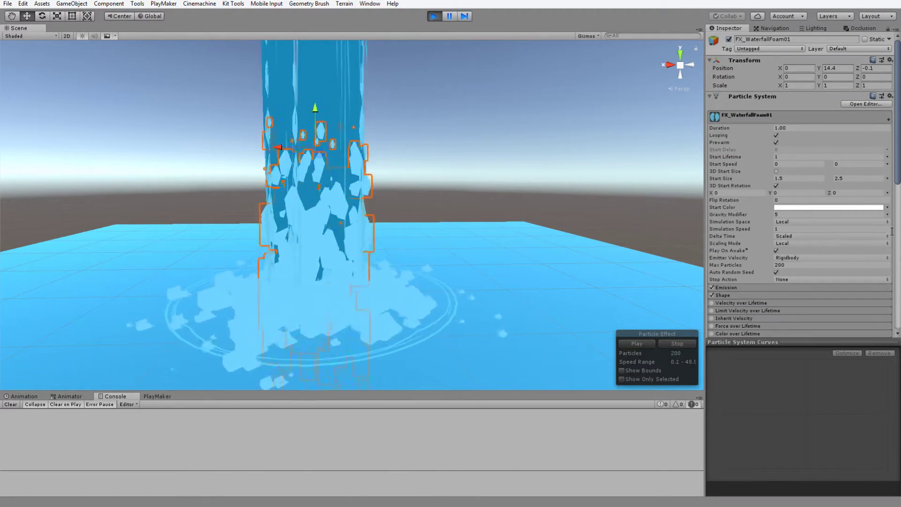
{"action": "scroll", "scroll_direction": "down", "scroll_amount": 3}
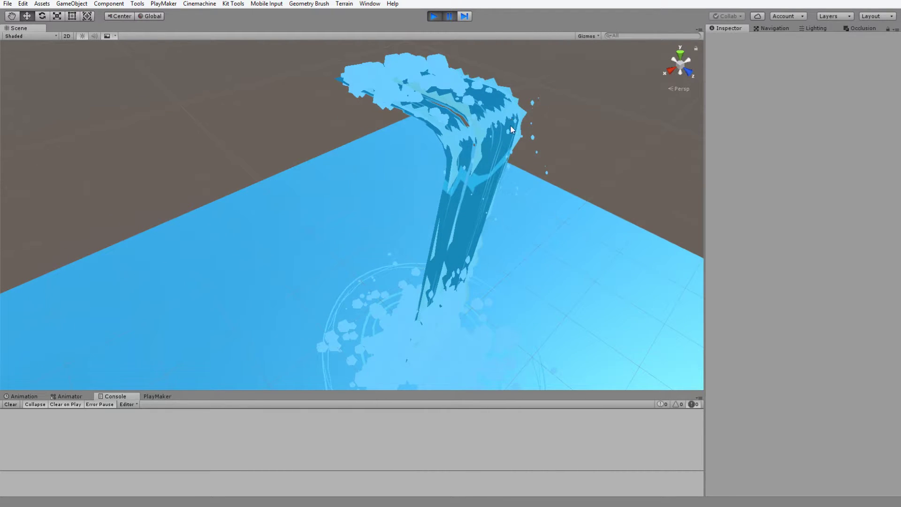
Step: Select the WaterSpray01 particle system at the waterfall base to show its Inspector settings
{"action": "left_click", "coordinate": [433, 16]}
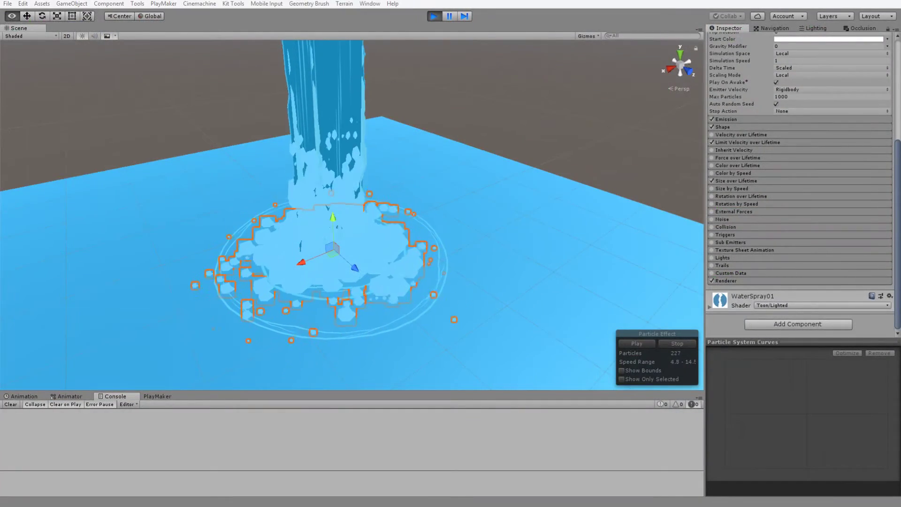
Step: Switch to Photoshop and move the WaterFall01_a.psd window further left beside the other textures
{"action": "key", "text": "alt+tab"}
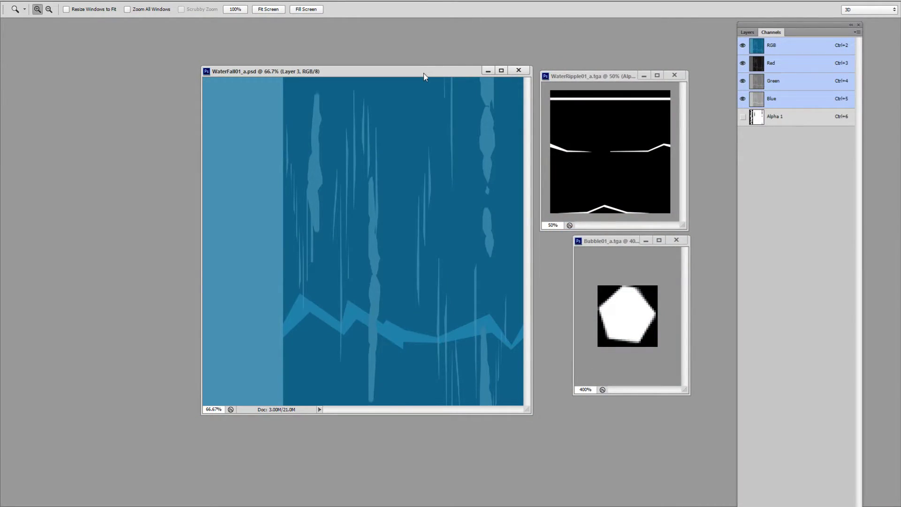
{"action": "left_click_drag", "start_coordinate": [425, 71], "coordinate": [275, 35]}
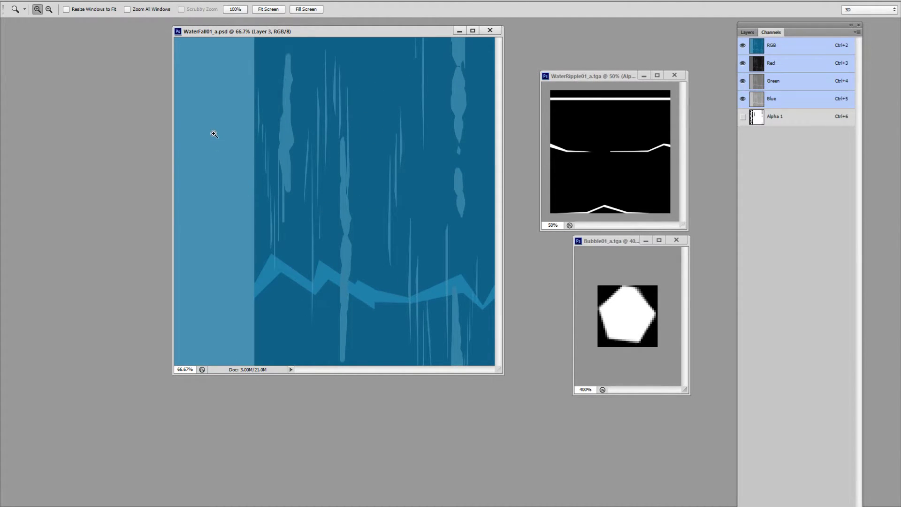
{"action": "mouse_move", "coordinate": [200, 168]}
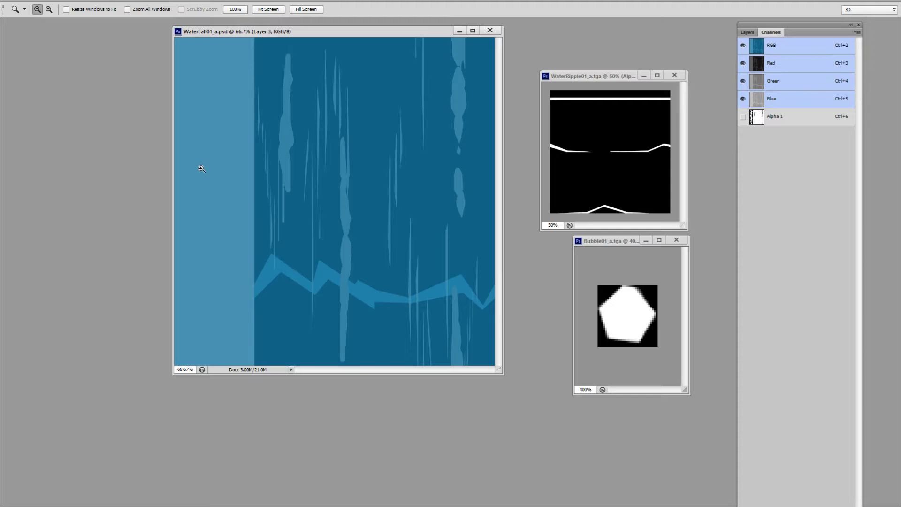
{"action": "mouse_move", "coordinate": [207, 200]}
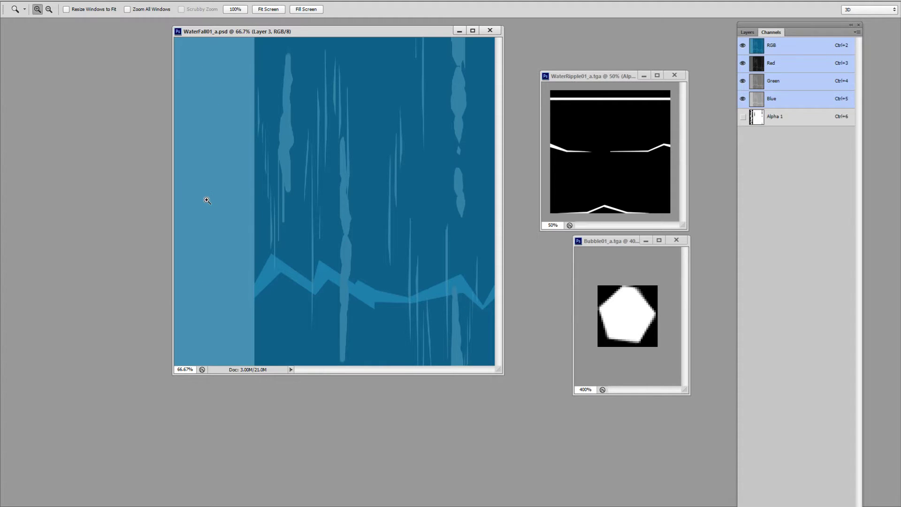
{"action": "mouse_move", "coordinate": [227, 215]}
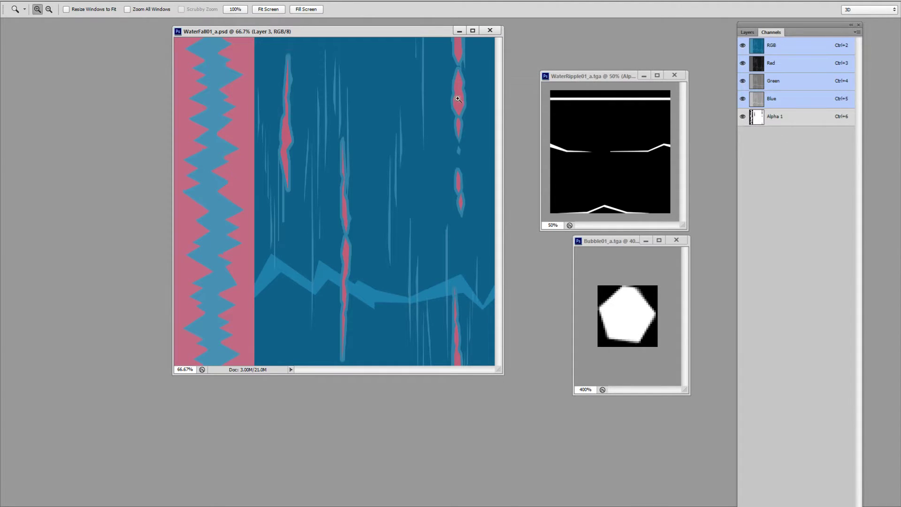
Step: Show the WaterFall01_a.psd Alpha 1 channel alone, revealing the black foam-edge mask
{"action": "left_click", "coordinate": [776, 116]}
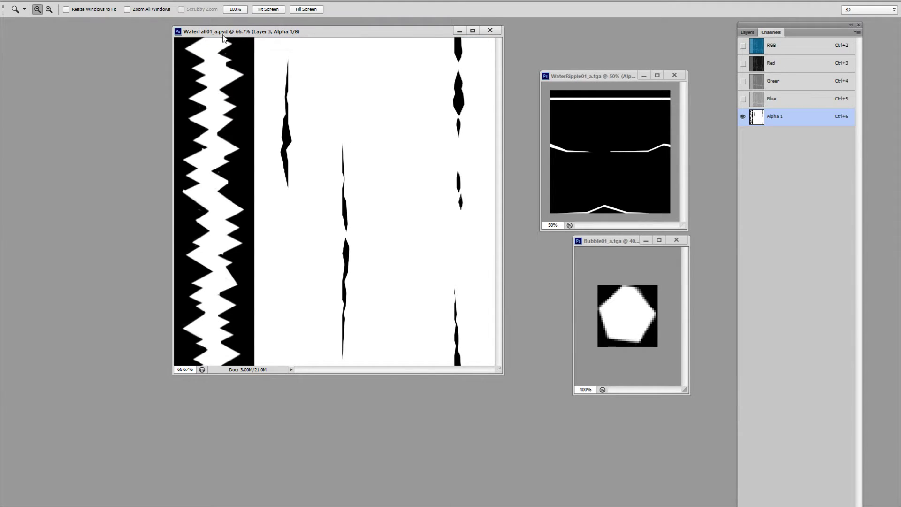
{"action": "mouse_move", "coordinate": [334, 129]}
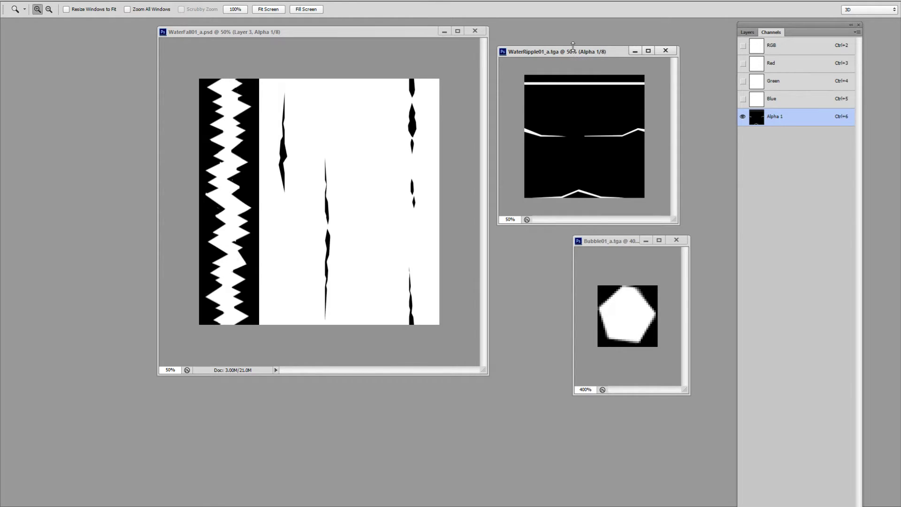
Step: Place WaterRipple01_a.tga beside the waterfall texture and Bubble01_a.tga beneath it
{"action": "left_click_drag", "start_coordinate": [555, 51], "coordinate": [549, 41]}
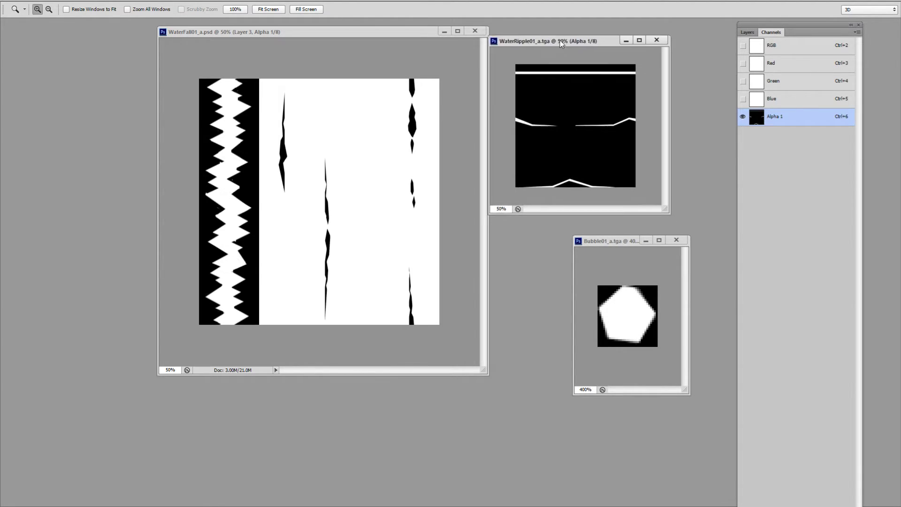
{"action": "left_click_drag", "start_coordinate": [550, 40], "coordinate": [549, 31]}
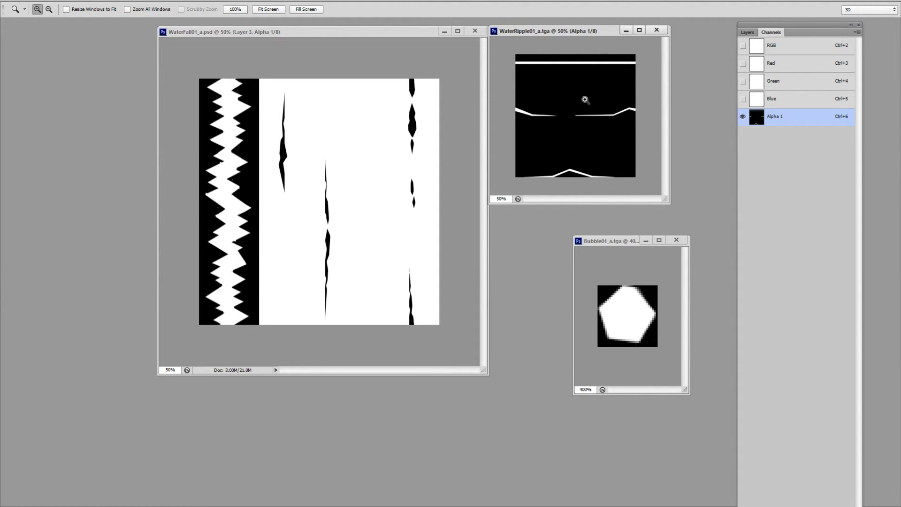
{"action": "mouse_move", "coordinate": [573, 66]}
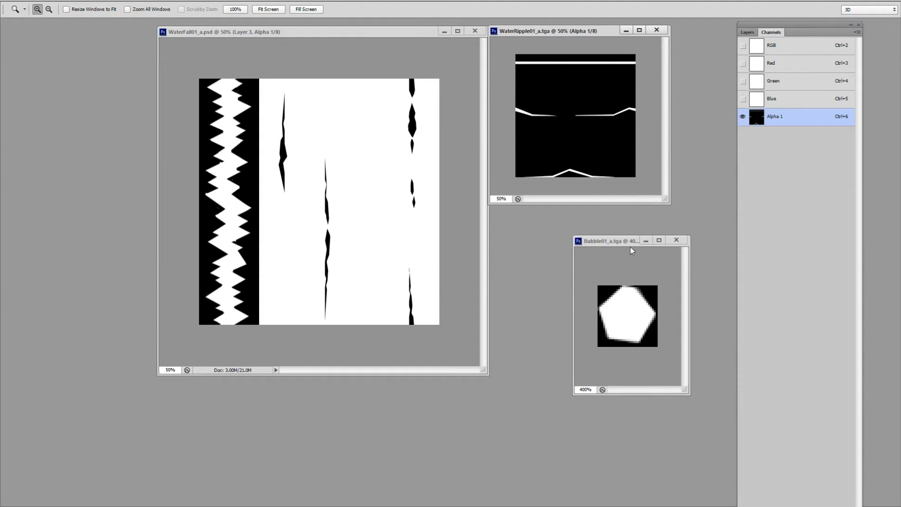
{"action": "left_click_drag", "start_coordinate": [610, 240], "coordinate": [527, 211]}
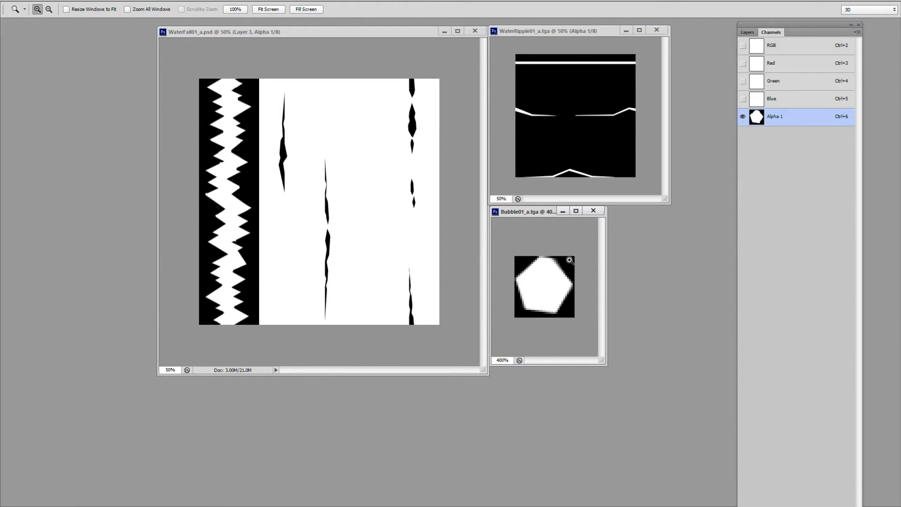
{"action": "mouse_move", "coordinate": [516, 267]}
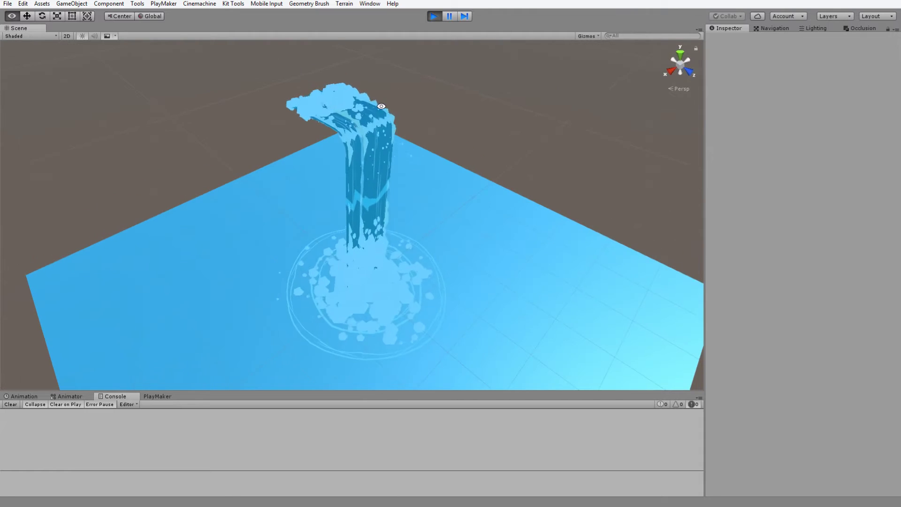
Step: Orbit the playing waterfall to view it from the front and its curved top from the side
{"action": "left_click_drag", "start_coordinate": [382, 106], "coordinate": [298, 211]}
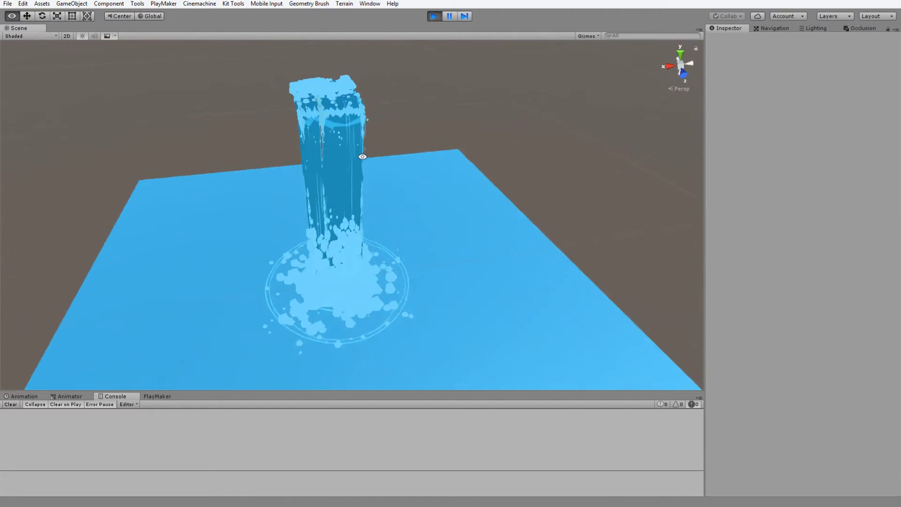
{"action": "left_click_drag", "start_coordinate": [362, 157], "coordinate": [489, 156]}
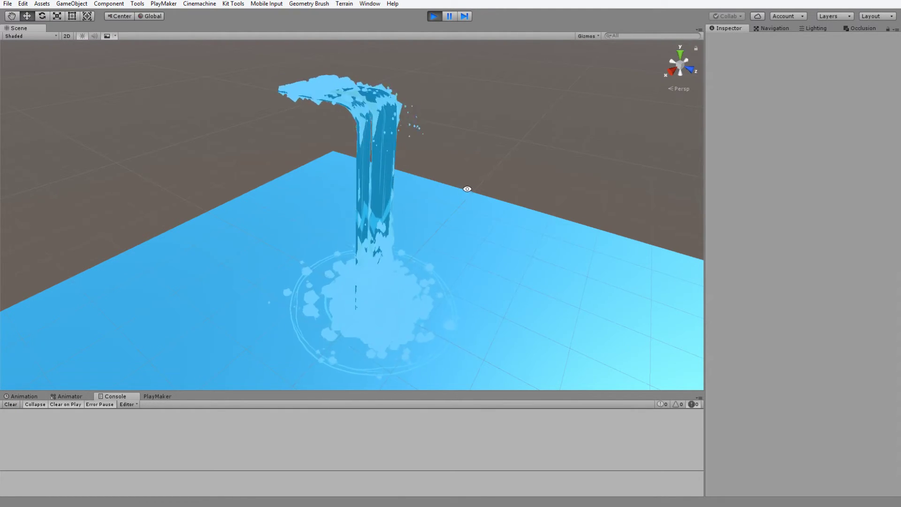
{"action": "left_click_drag", "start_coordinate": [468, 189], "coordinate": [322, 224]}
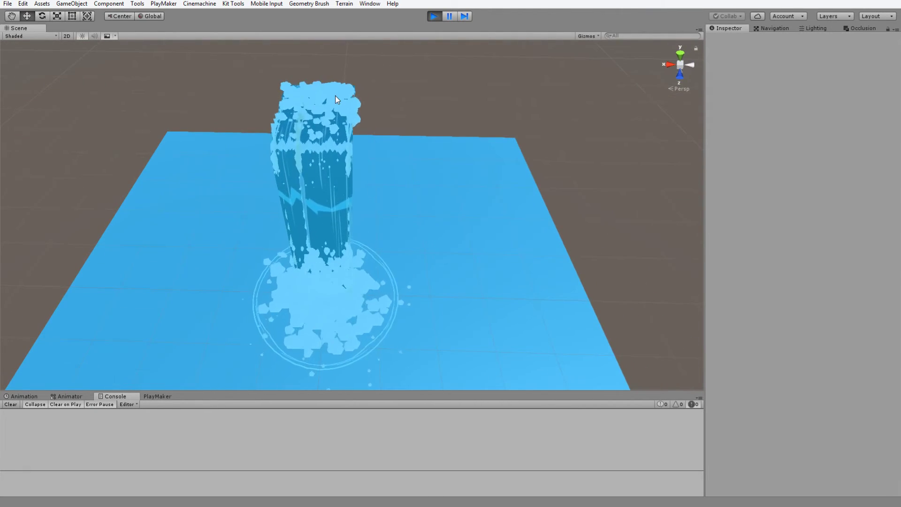
{"action": "left_click", "coordinate": [313, 114]}
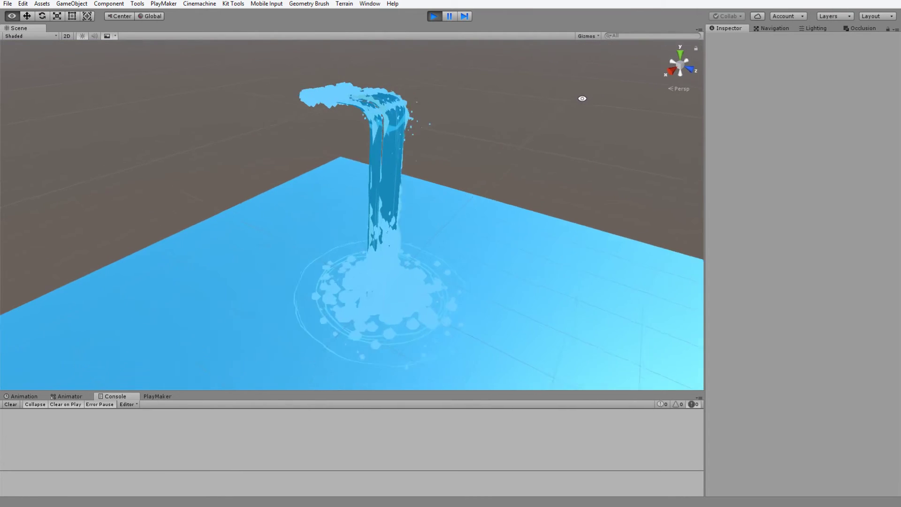
{"action": "left_click_drag", "start_coordinate": [582, 98], "coordinate": [498, 136]}
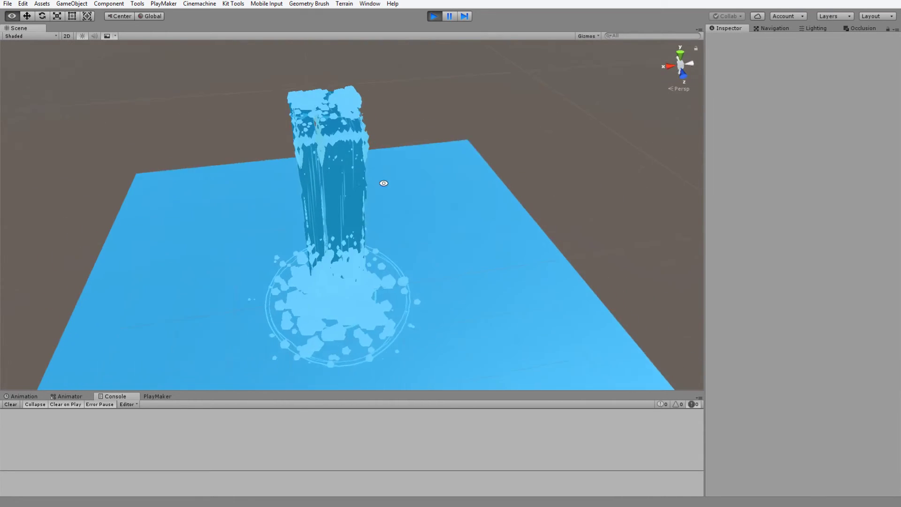
{"action": "left_click_drag", "start_coordinate": [384, 183], "coordinate": [487, 201]}
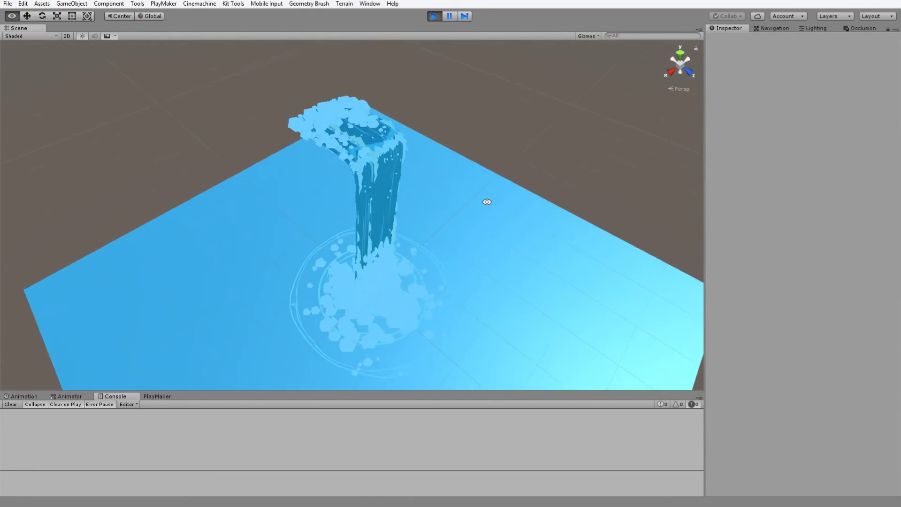